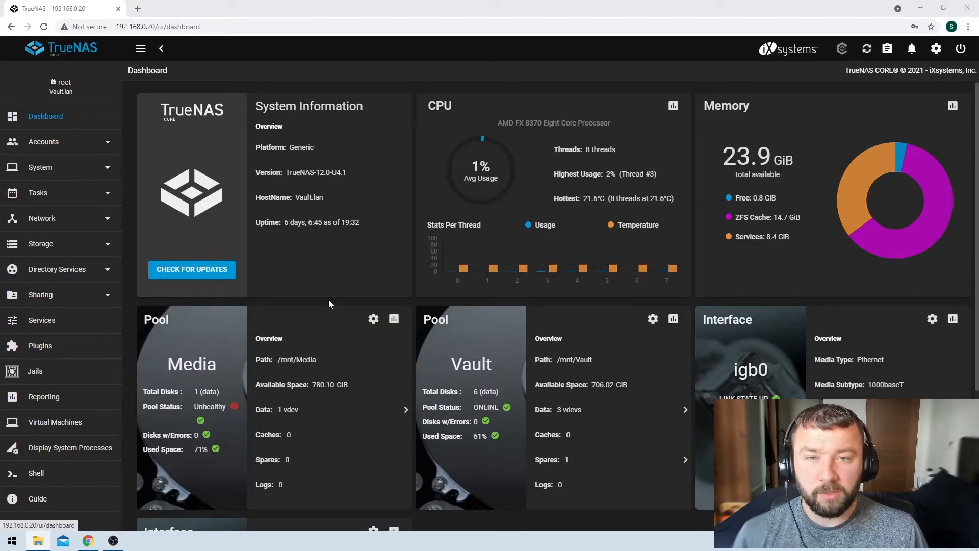
{"action": "mouse_move", "coordinate": [298, 275]}
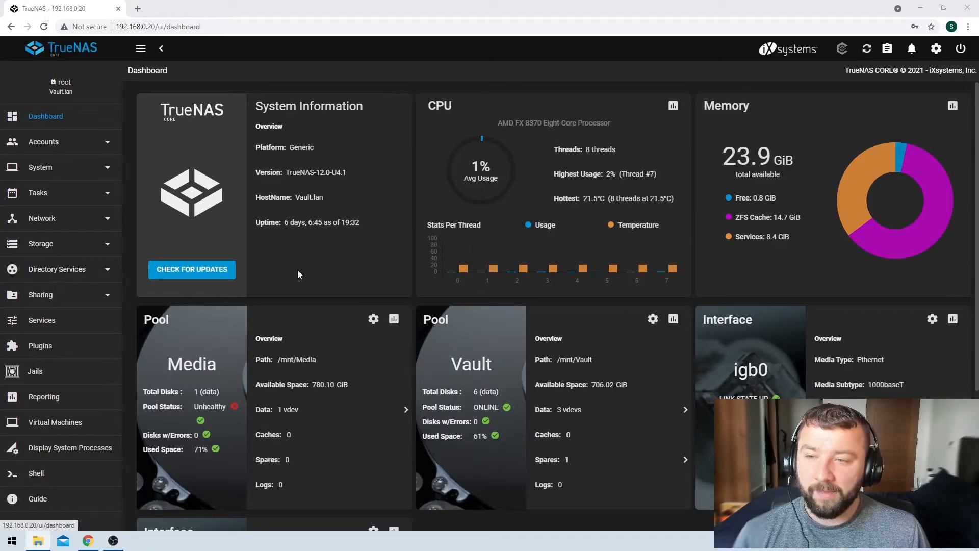
Go to Storage > Pools and start adding a new pool
{"action": "left_click", "coordinate": [41, 244]}
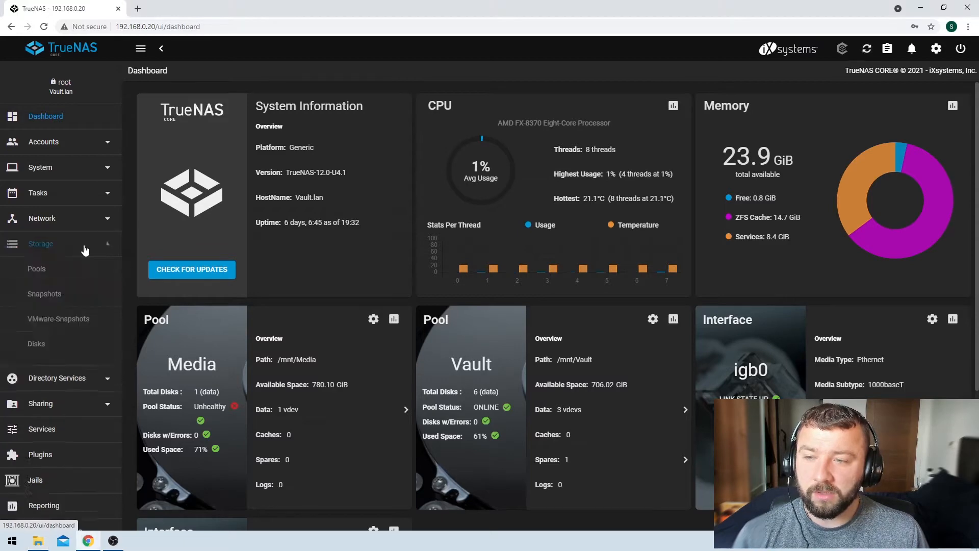
{"action": "left_click", "coordinate": [36, 269]}
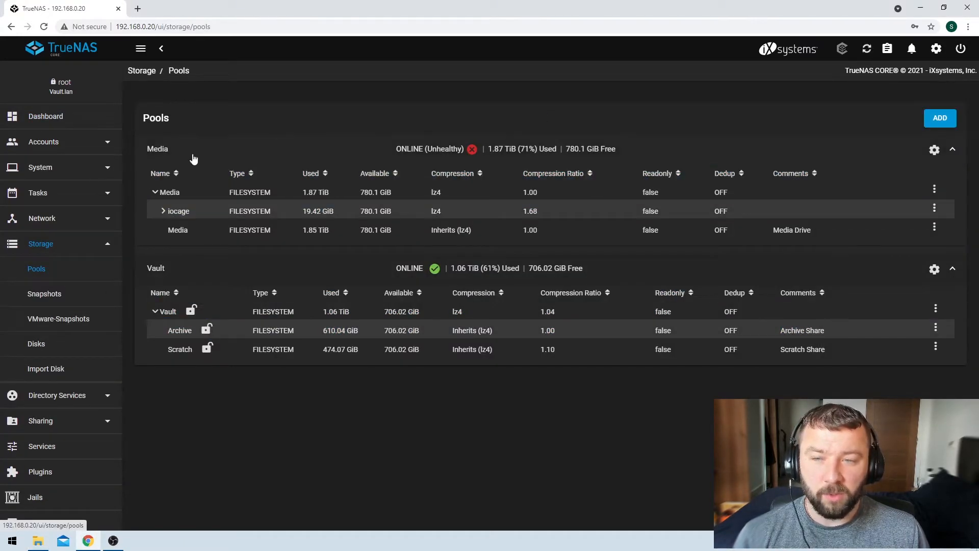
{"action": "mouse_move", "coordinate": [793, 276]}
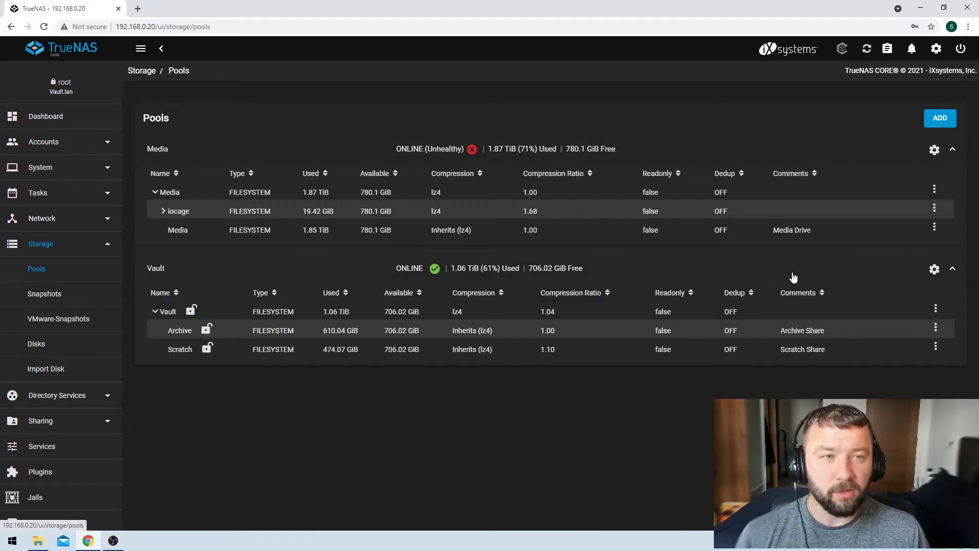
{"action": "left_click", "coordinate": [939, 117]}
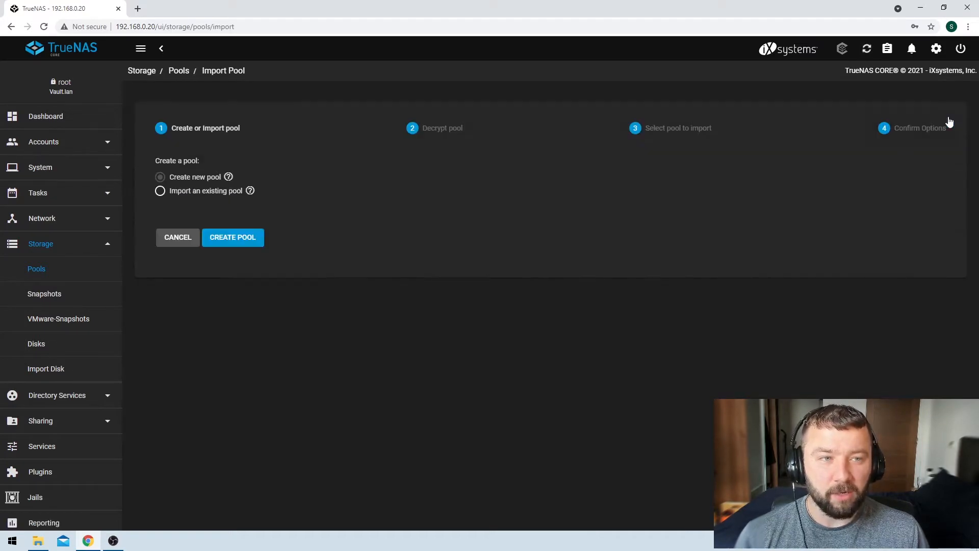
{"action": "mouse_move", "coordinate": [401, 365]}
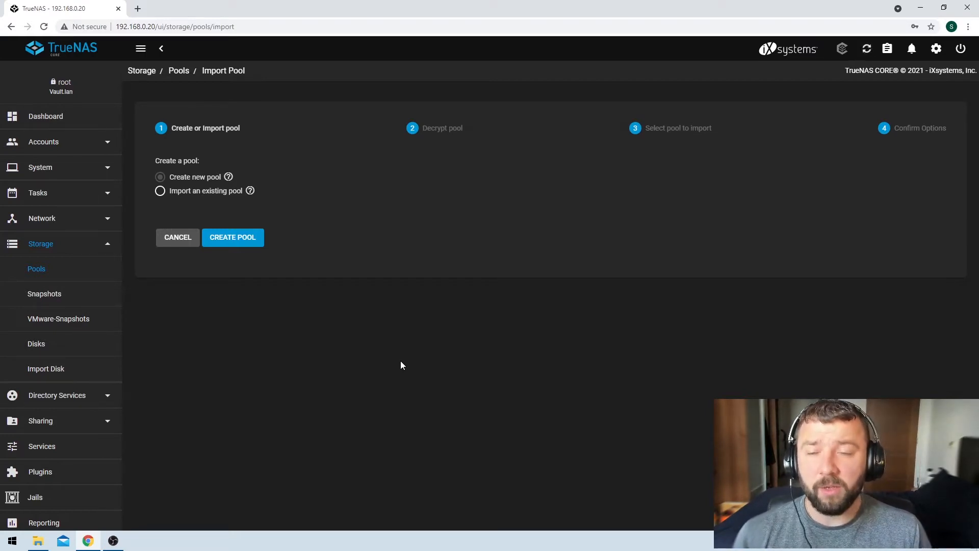
{"action": "mouse_move", "coordinate": [233, 237]}
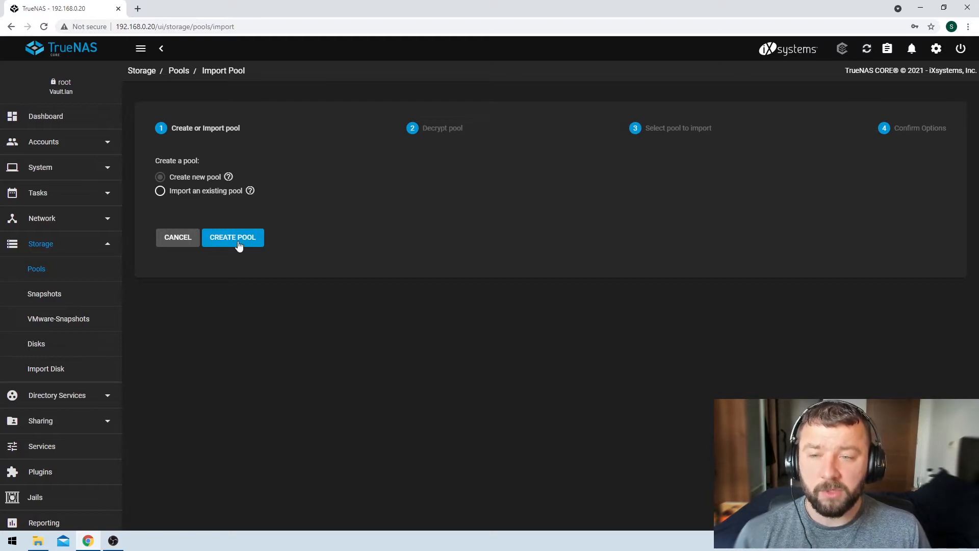
Choose to create a brand-new pool and name it 'Tank'
{"action": "left_click", "coordinate": [232, 237]}
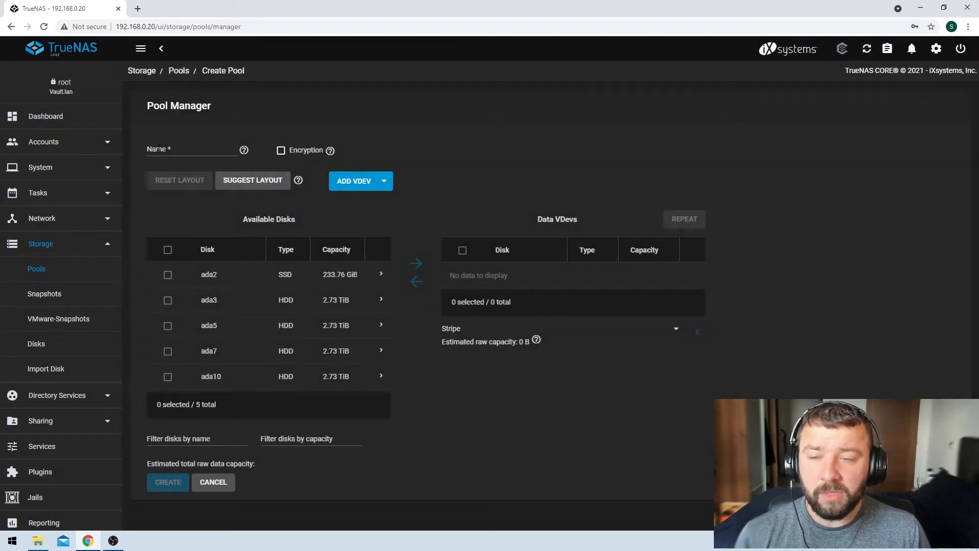
{"action": "type", "text": "Tank"}
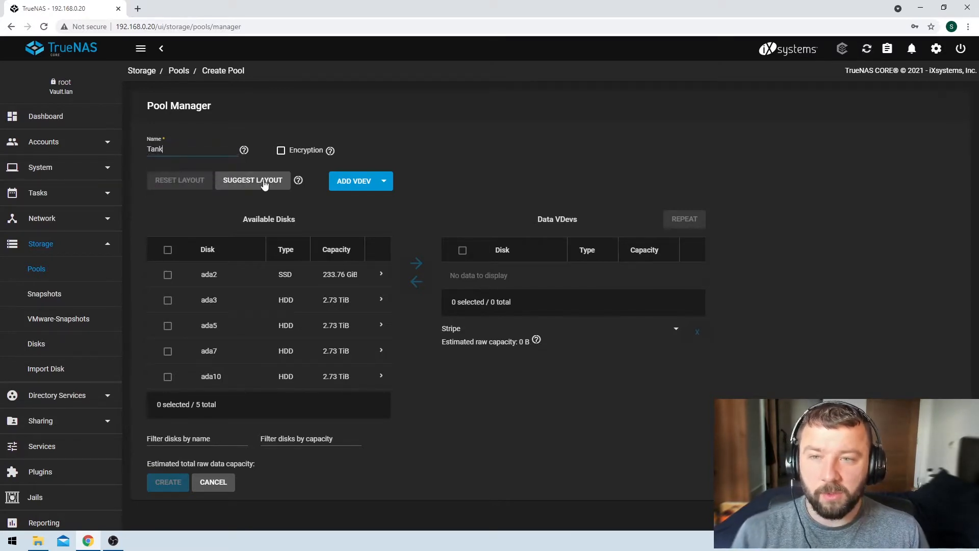
{"action": "mouse_move", "coordinate": [284, 172]}
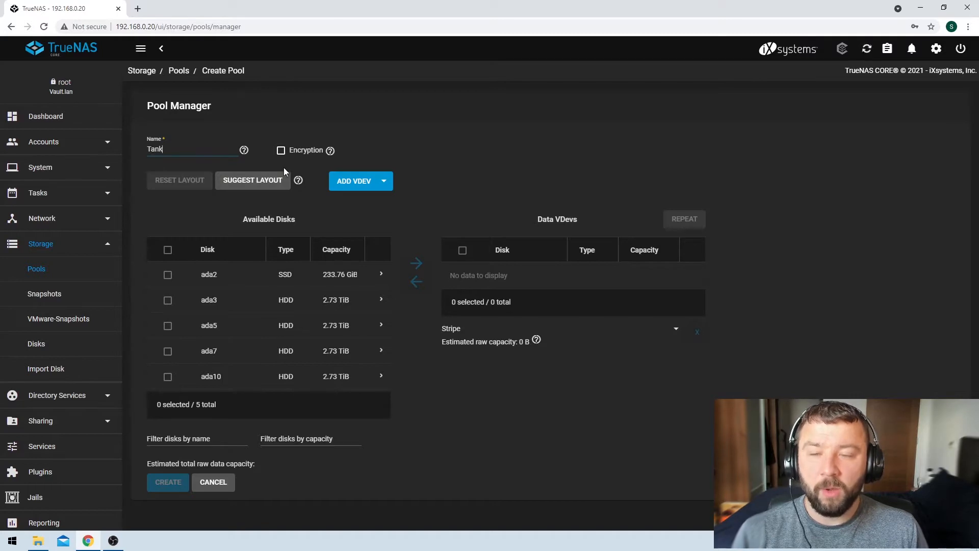
{"action": "mouse_move", "coordinate": [270, 160]}
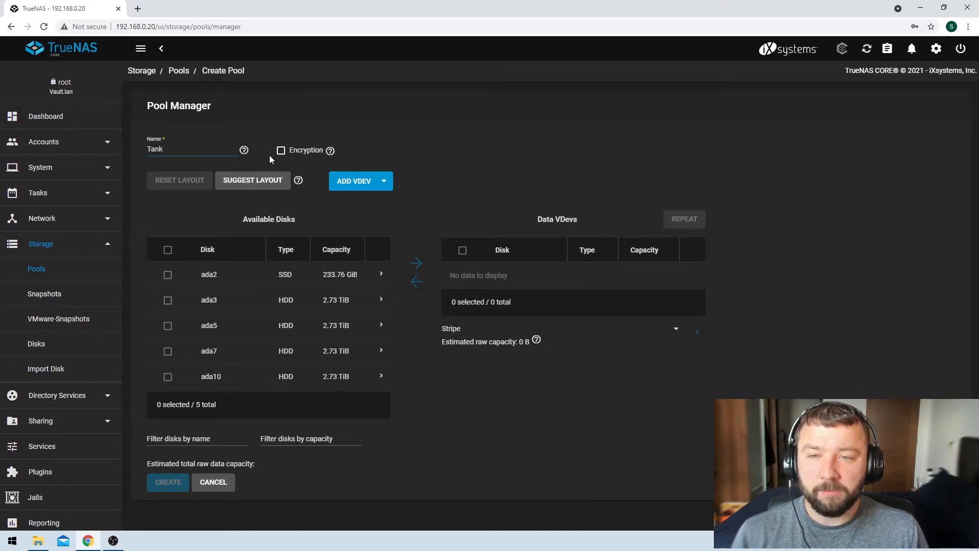
{"action": "mouse_move", "coordinate": [261, 159]}
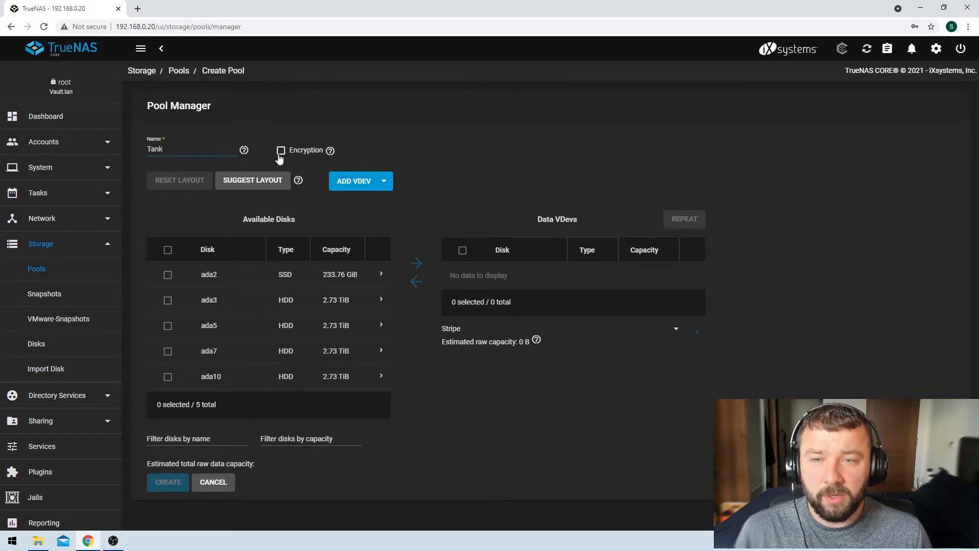
Enable encryption on Tank, confirm the warning, and keep the AES-256-GCM cipher
{"action": "left_click", "coordinate": [281, 150]}
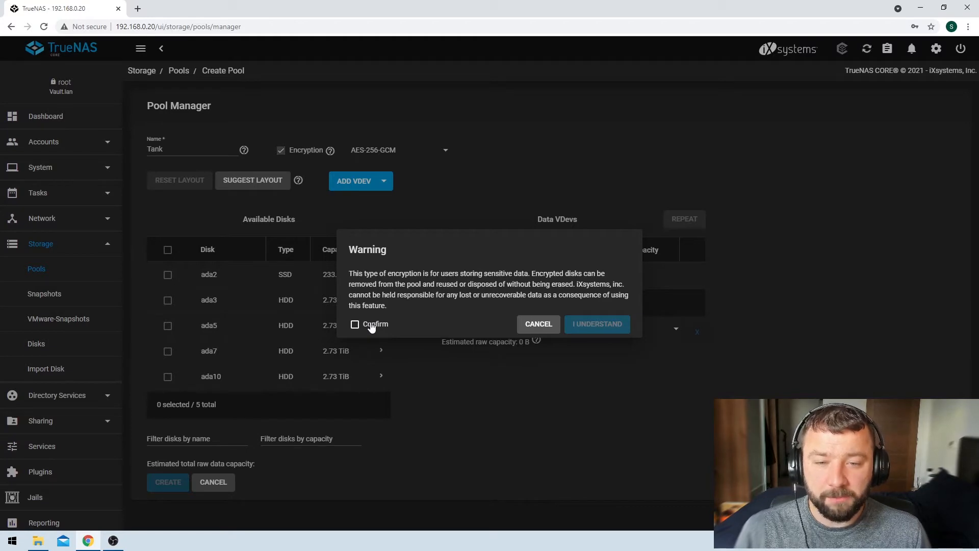
{"action": "left_click", "coordinate": [355, 325]}
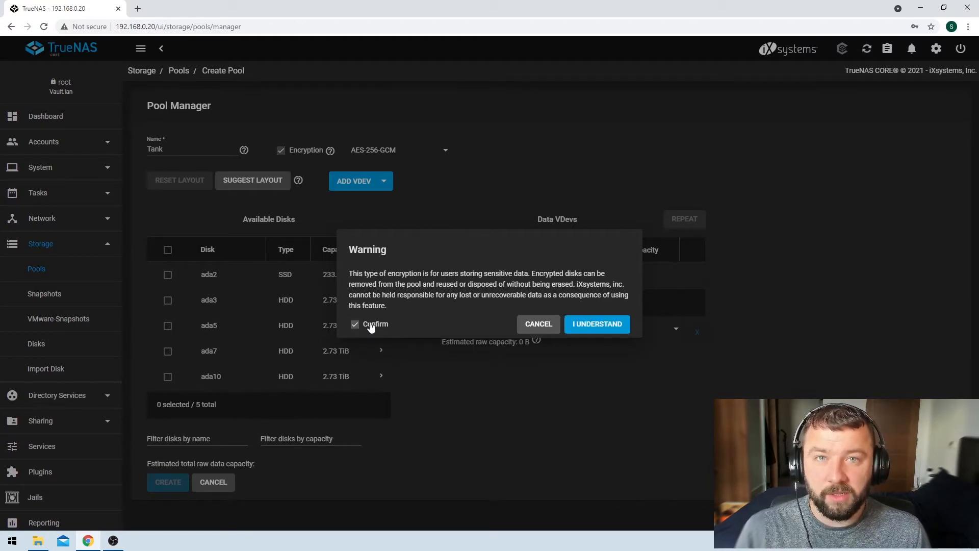
{"action": "mouse_move", "coordinate": [378, 325]}
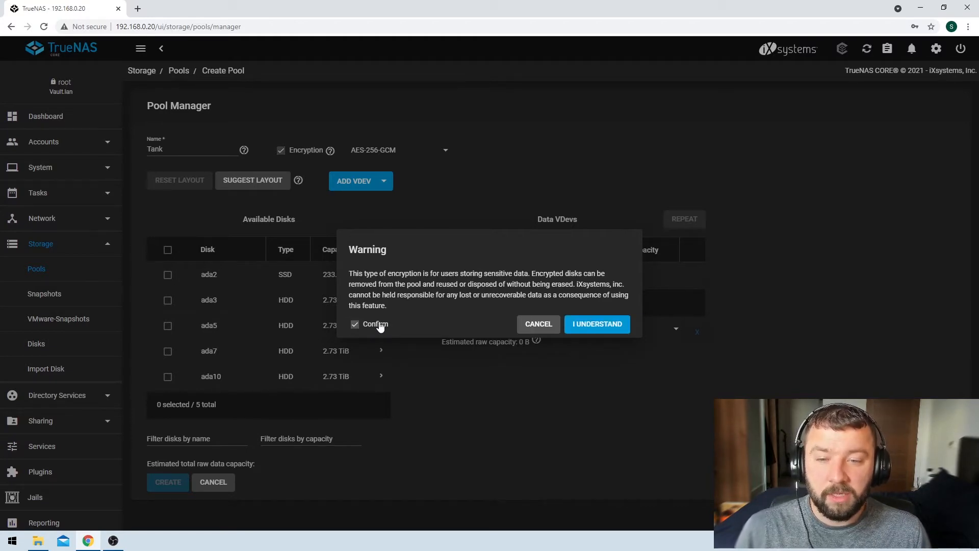
{"action": "left_click", "coordinate": [596, 323]}
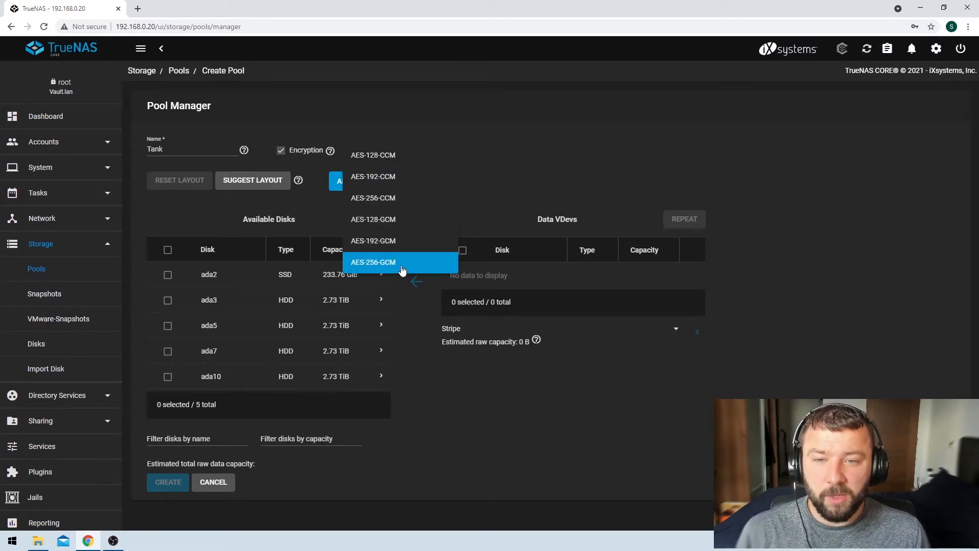
Keep AES-256-GCM selected as the encryption cipher
{"action": "left_click", "coordinate": [373, 262]}
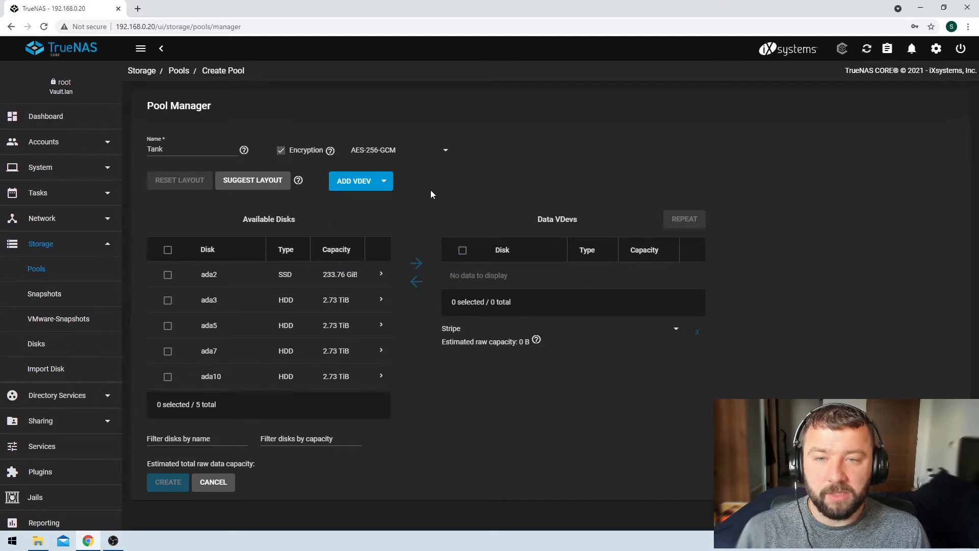
{"action": "mouse_move", "coordinate": [437, 193]}
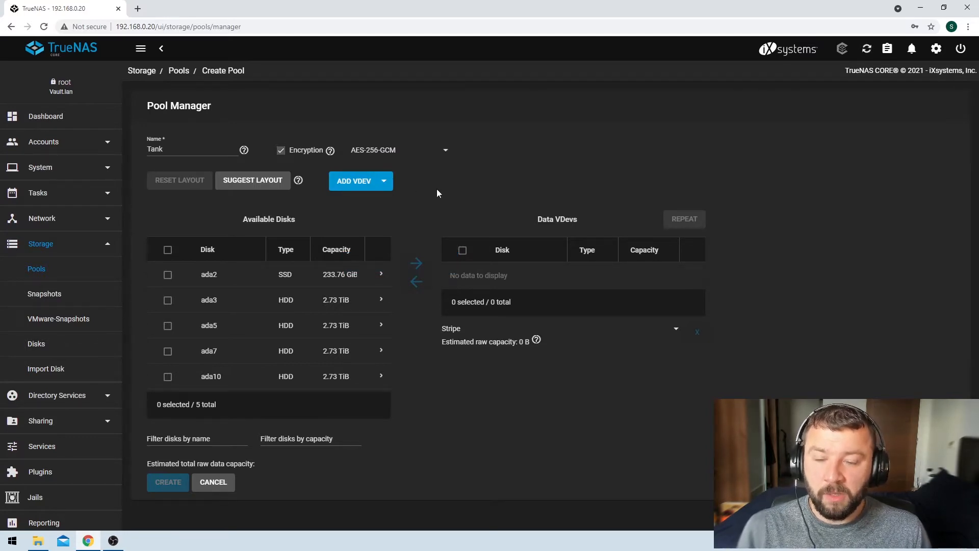
{"action": "mouse_move", "coordinate": [228, 262]}
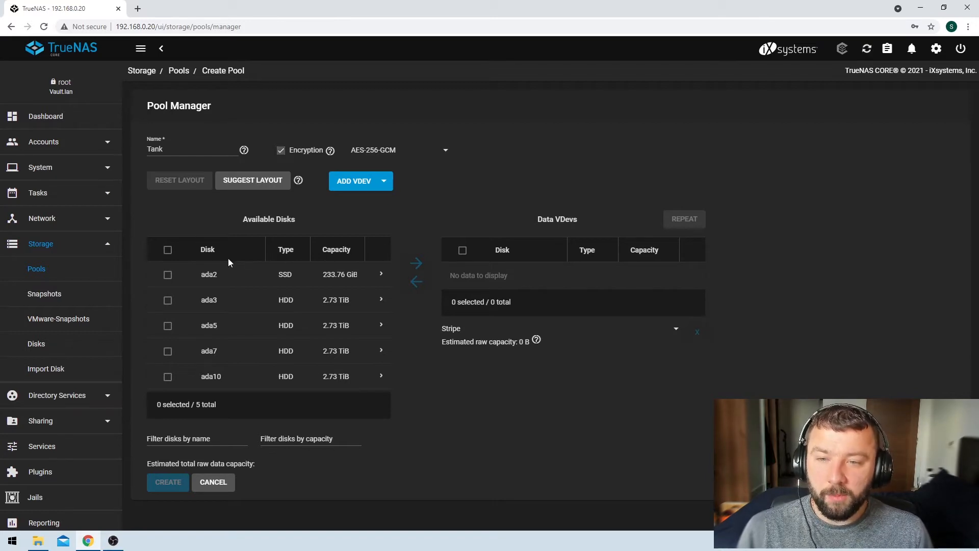
{"action": "mouse_move", "coordinate": [220, 327]}
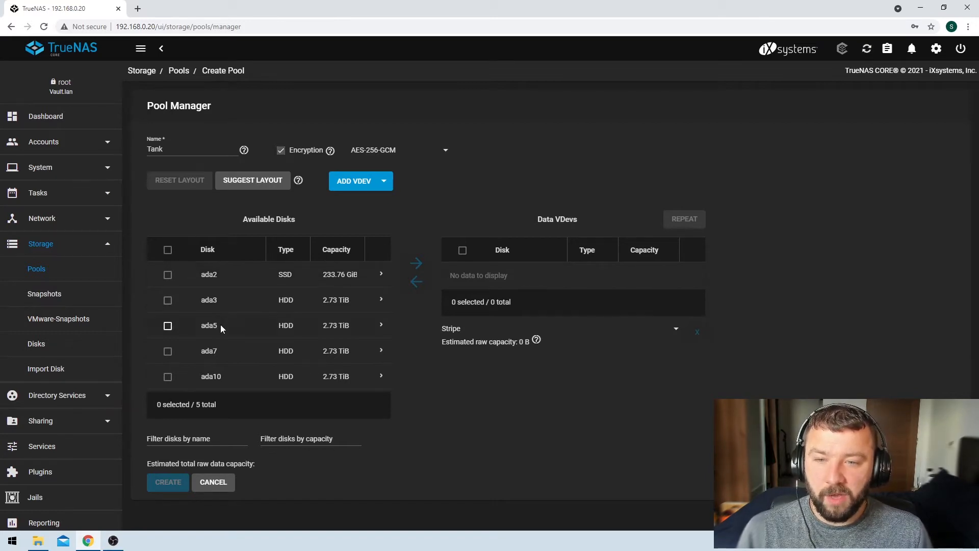
{"action": "mouse_move", "coordinate": [297, 375]}
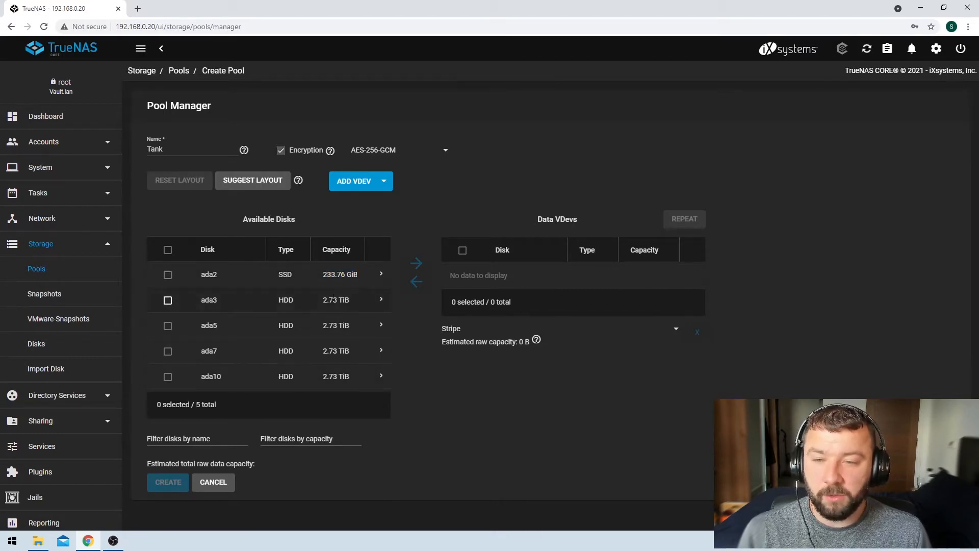
{"action": "mouse_move", "coordinate": [335, 375]}
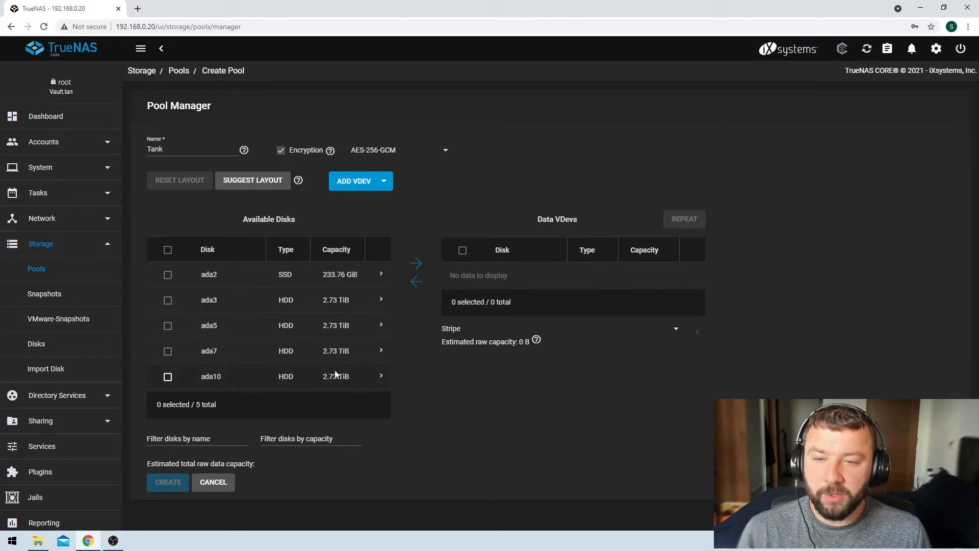
{"action": "mouse_move", "coordinate": [335, 325]}
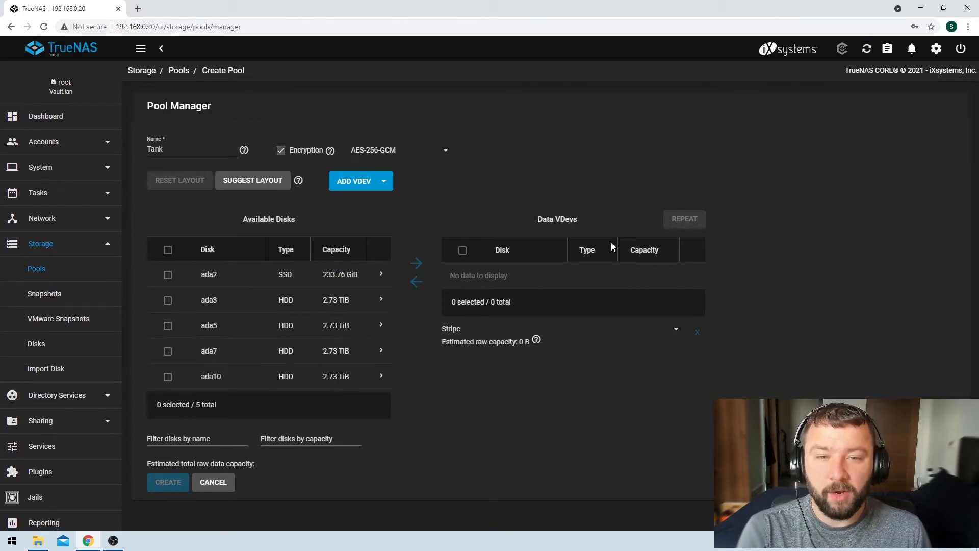
{"action": "double_click", "coordinate": [556, 219]}
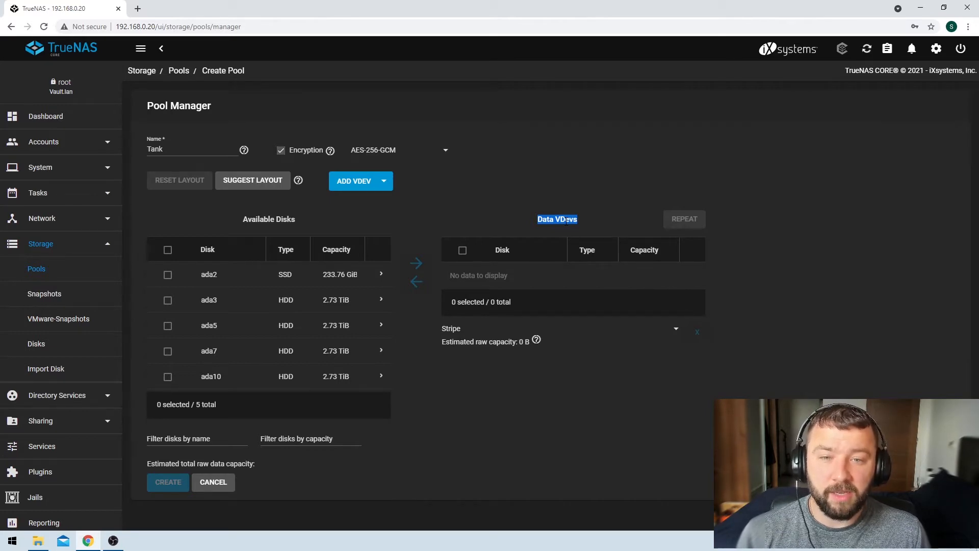
{"action": "mouse_move", "coordinate": [435, 324]}
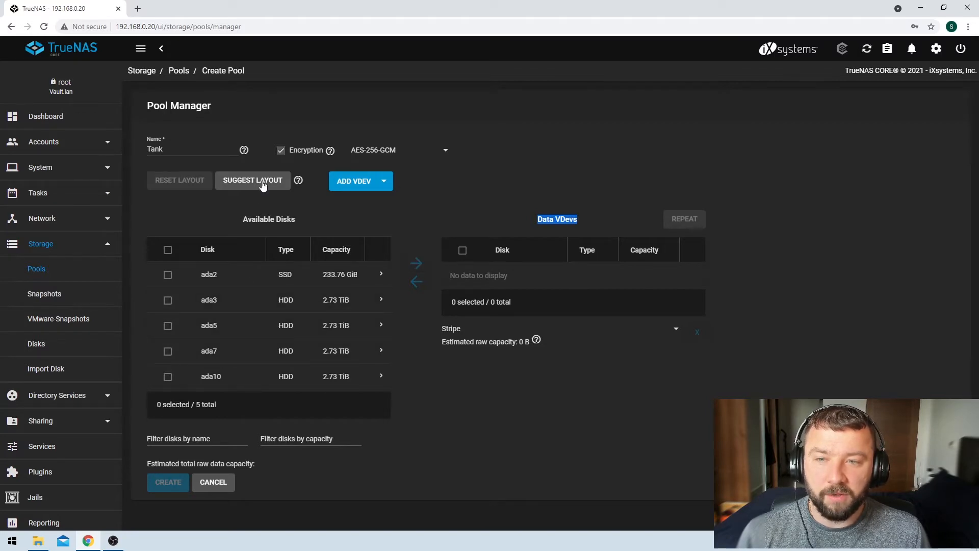
Apply the suggested four-HDD layout, then set the data VDEV to Mirror at 2.73 TiB
{"action": "left_click", "coordinate": [252, 180]}
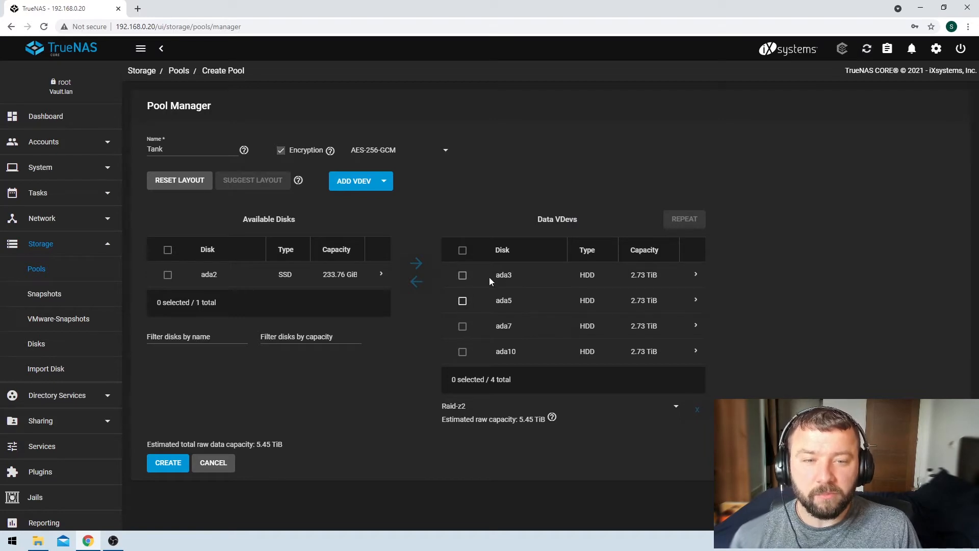
{"action": "mouse_move", "coordinate": [430, 408]}
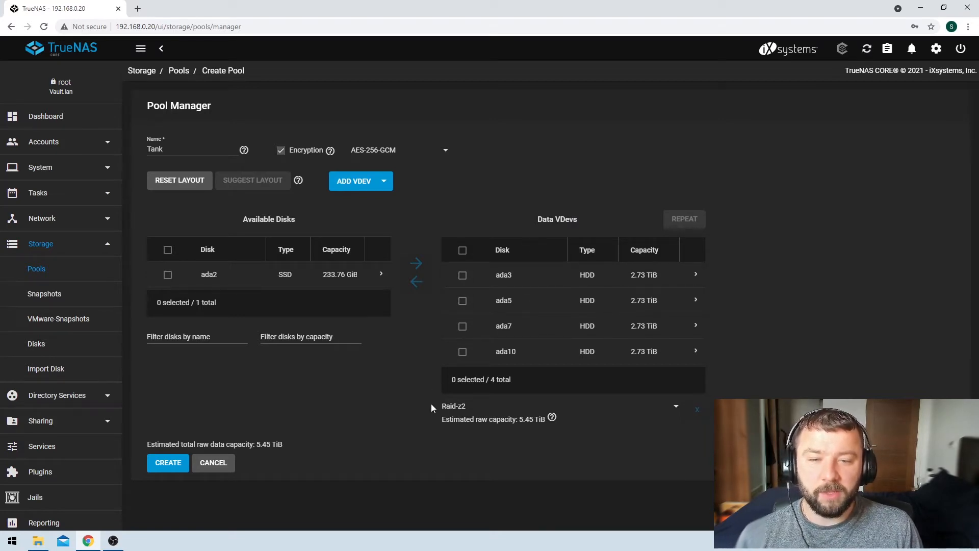
{"action": "mouse_move", "coordinate": [451, 413]}
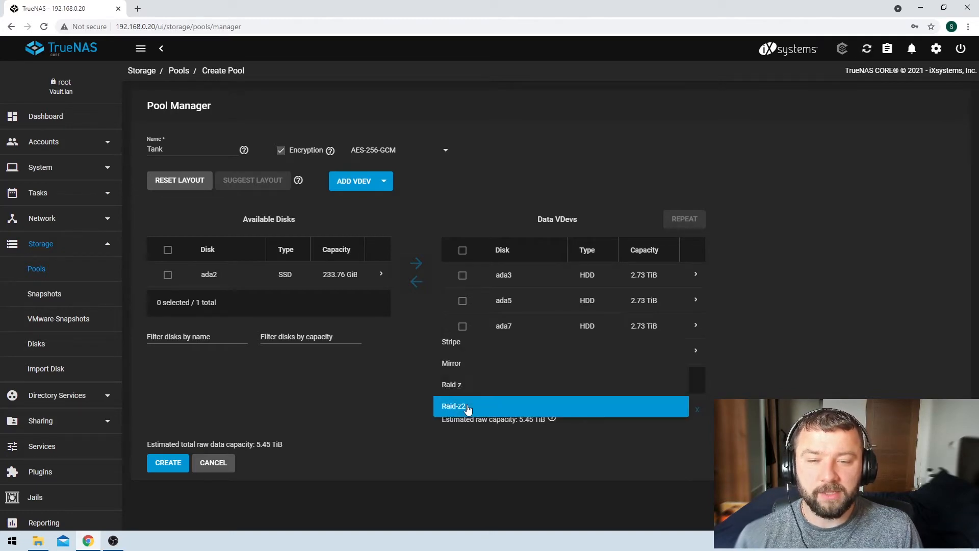
{"action": "left_click", "coordinate": [455, 406]}
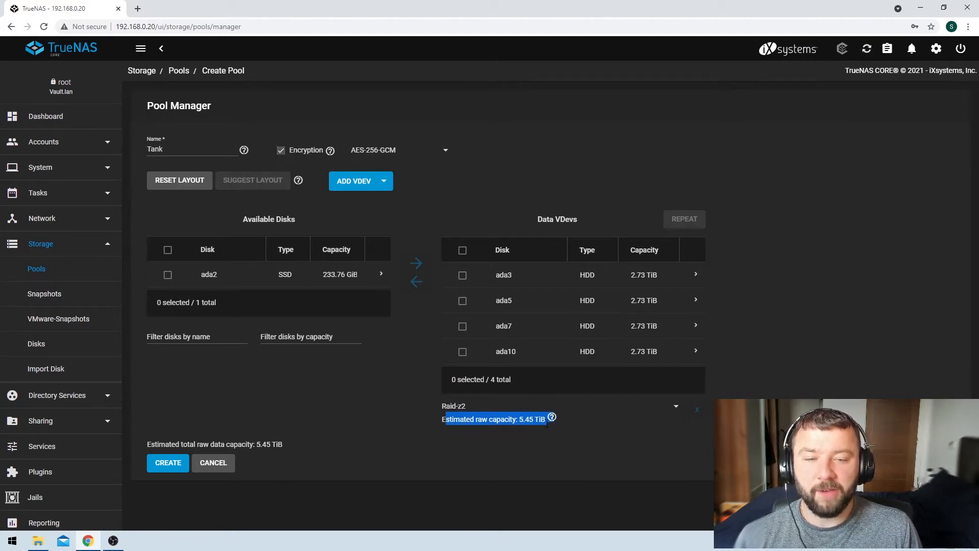
{"action": "mouse_move", "coordinate": [557, 428]}
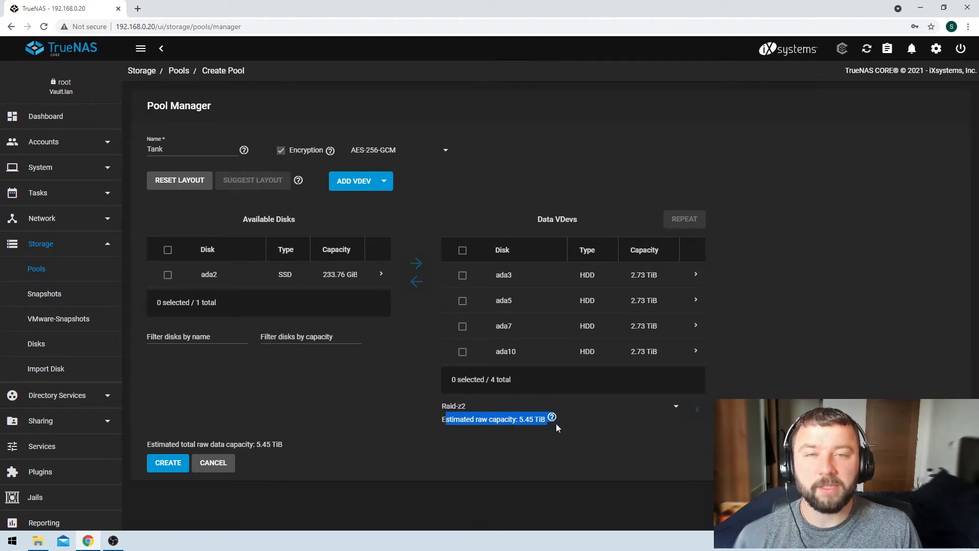
{"action": "mouse_move", "coordinate": [586, 409]}
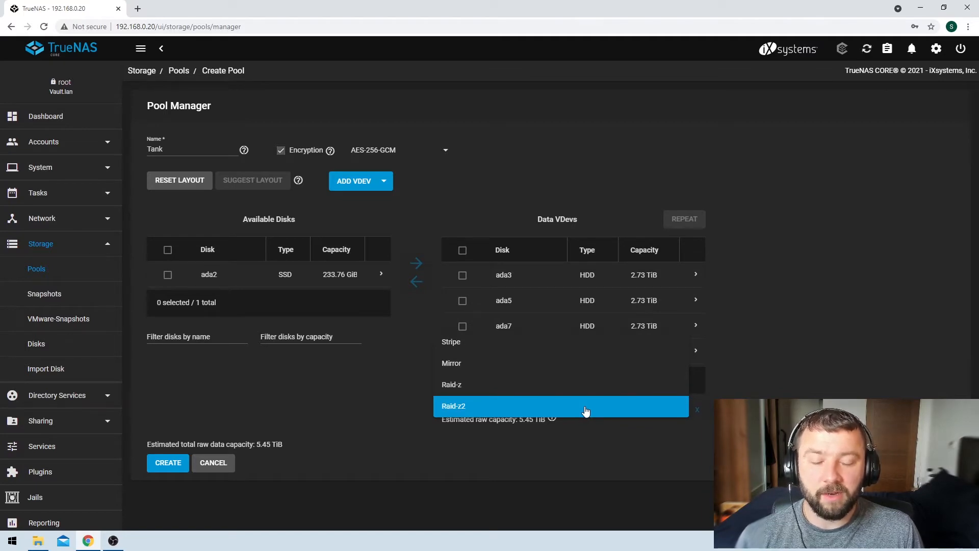
{"action": "mouse_move", "coordinate": [486, 384]}
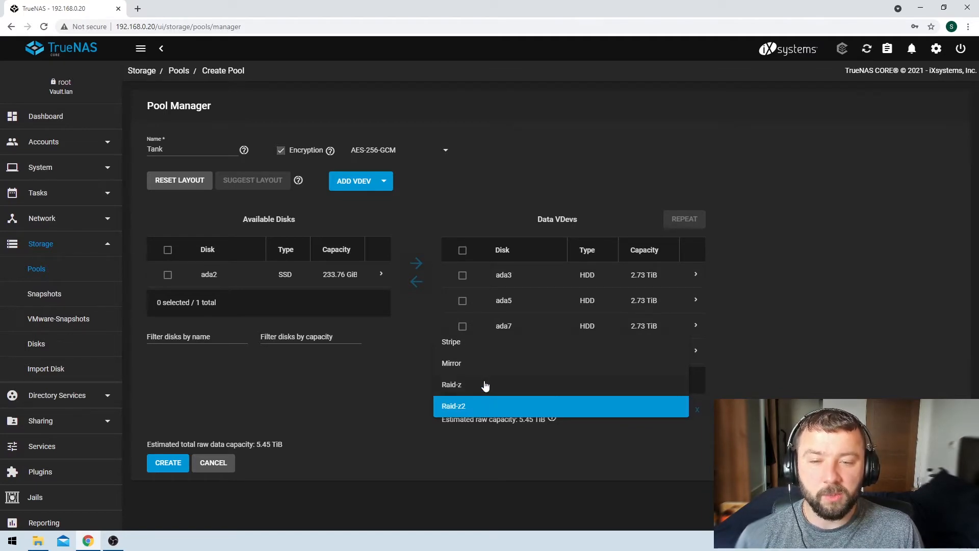
{"action": "left_click", "coordinate": [451, 384]}
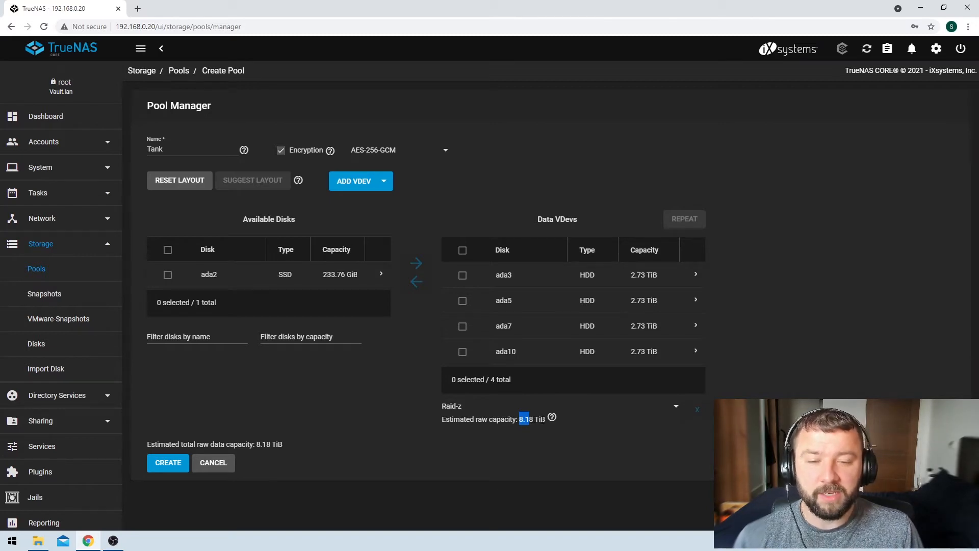
{"action": "mouse_move", "coordinate": [575, 427]}
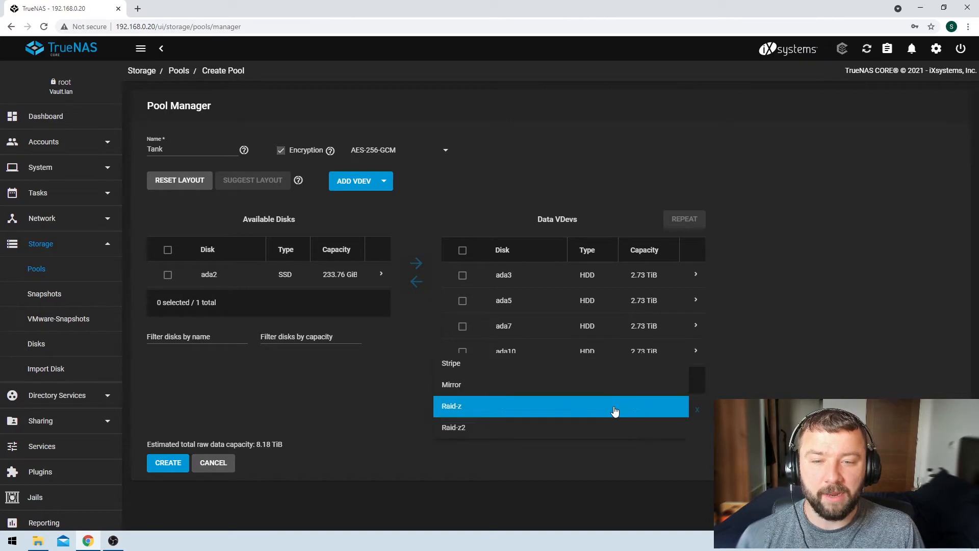
{"action": "left_click", "coordinate": [451, 384]}
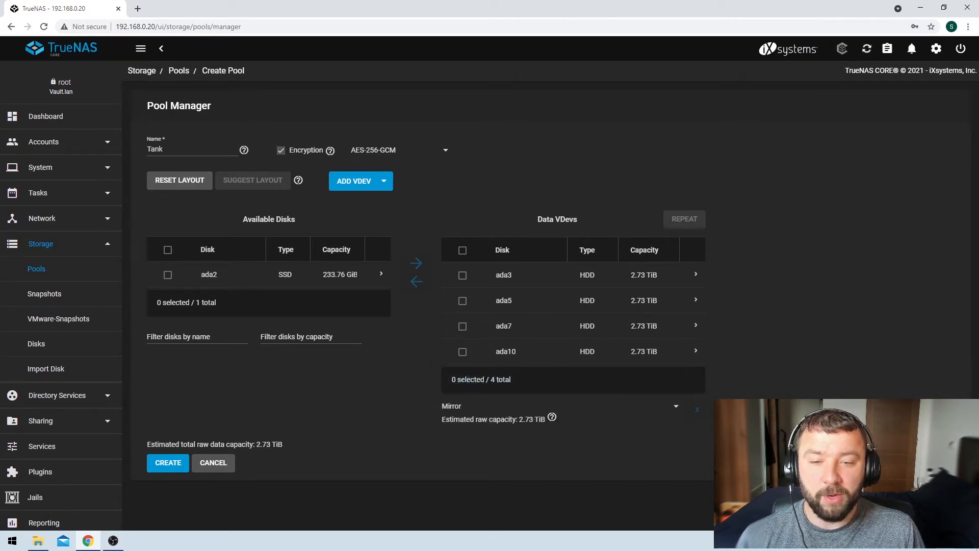
{"action": "double_click", "coordinate": [527, 419]}
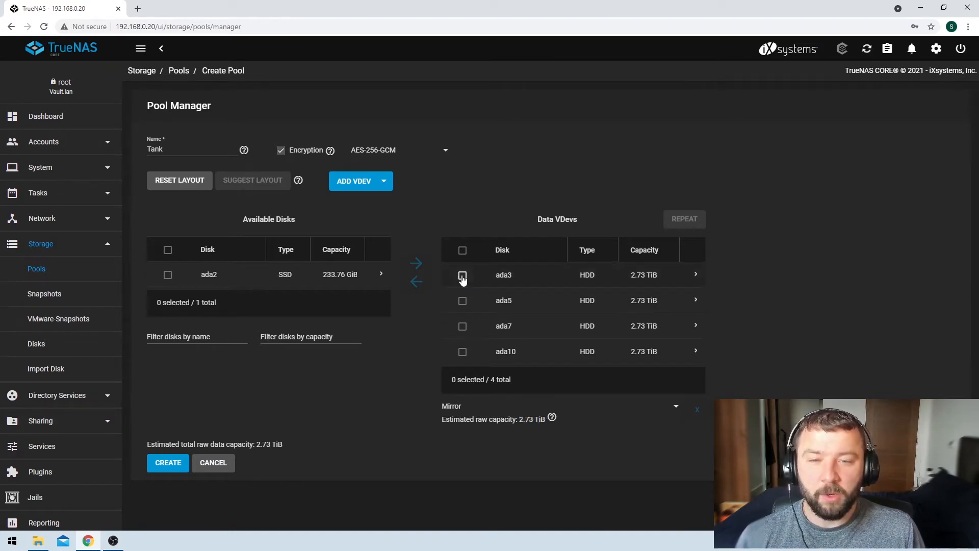
{"action": "mouse_move", "coordinate": [469, 341]}
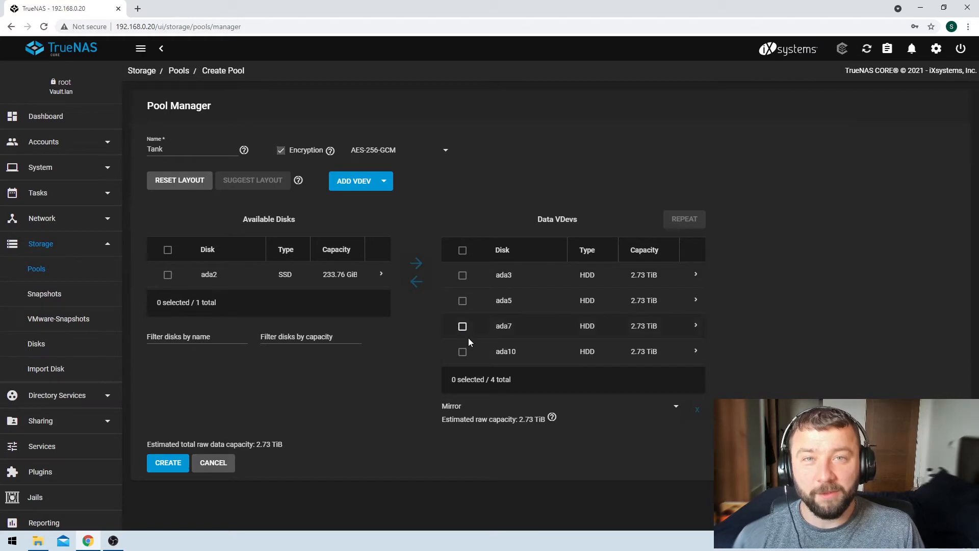
{"action": "mouse_move", "coordinate": [465, 352]}
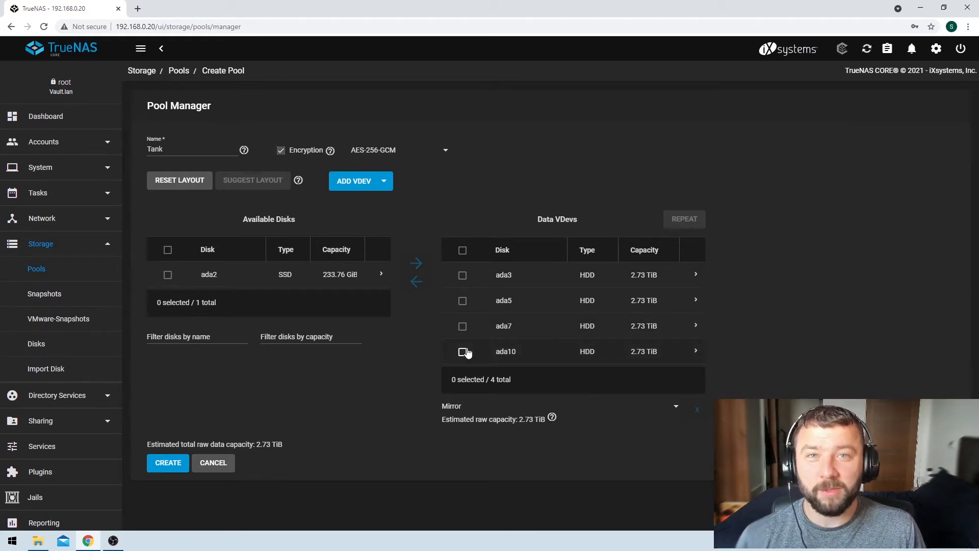
{"action": "mouse_move", "coordinate": [467, 346]}
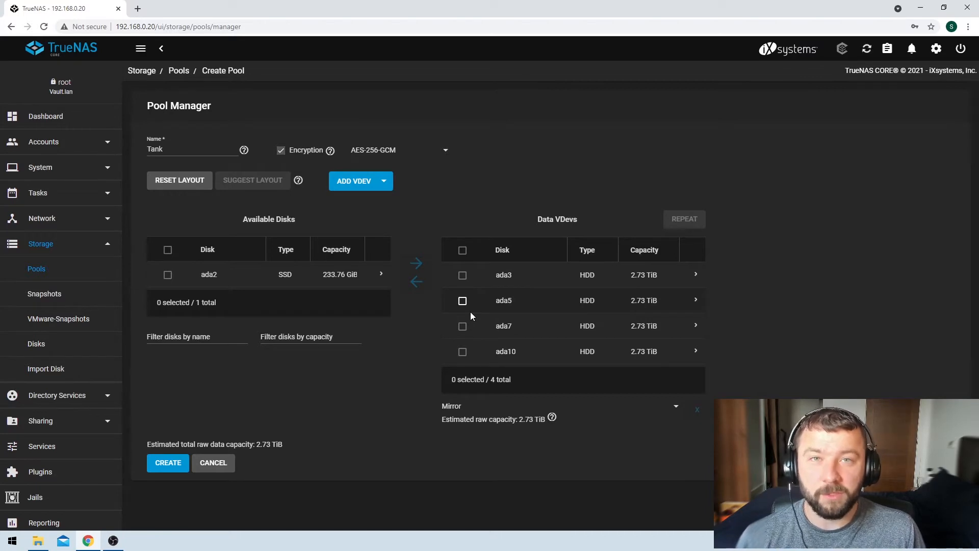
{"action": "mouse_move", "coordinate": [479, 287]}
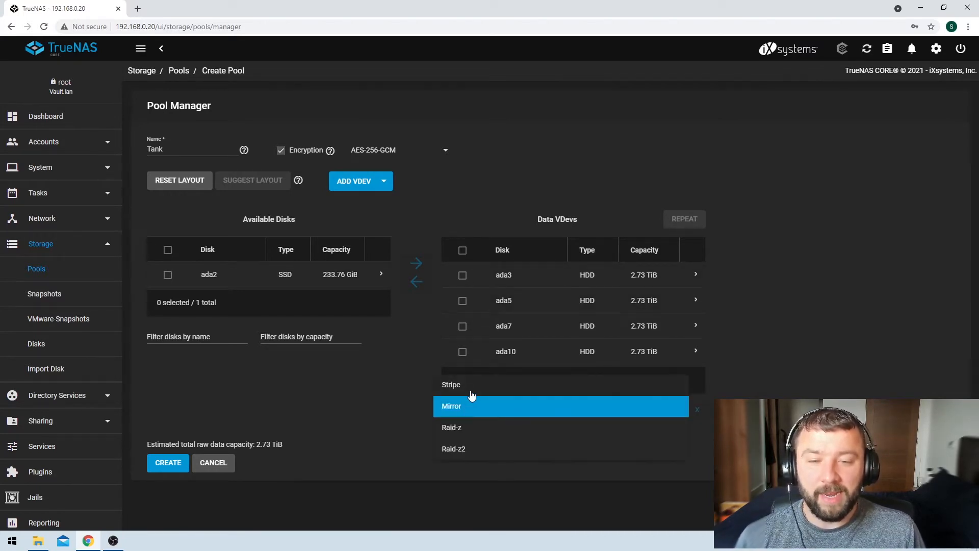
Preview the Stripe layout at 10.91 TiB and select ada7 and ada10 for removal
{"action": "left_click", "coordinate": [451, 384]}
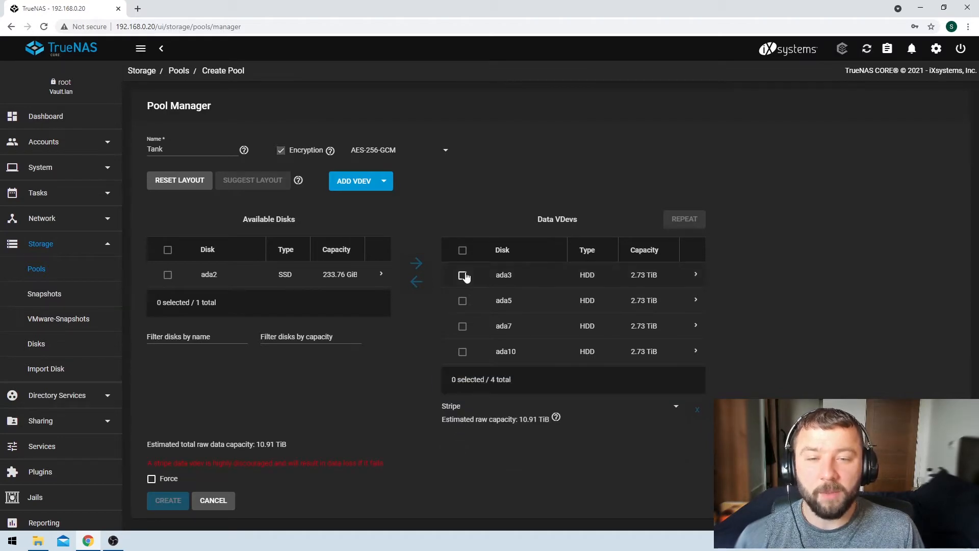
{"action": "mouse_move", "coordinate": [479, 334]}
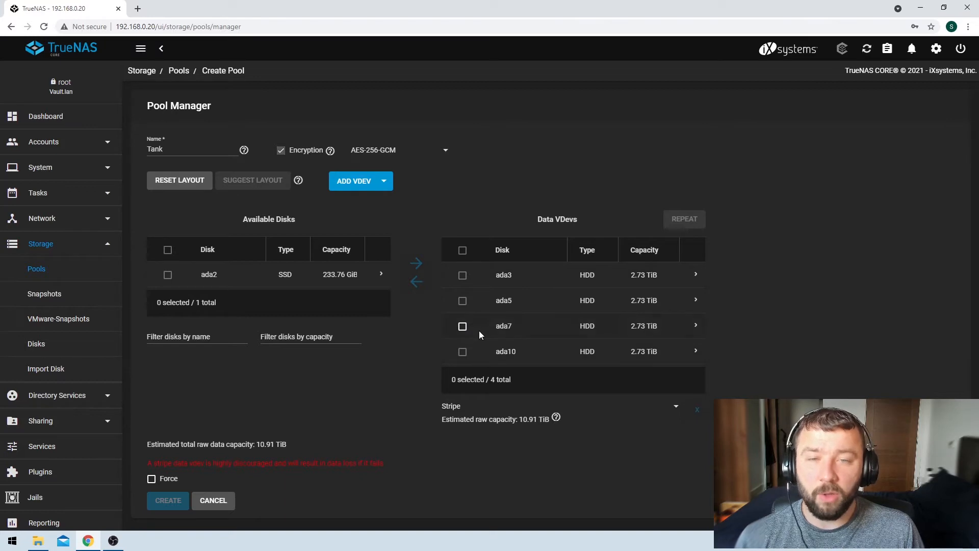
{"action": "mouse_move", "coordinate": [529, 343]}
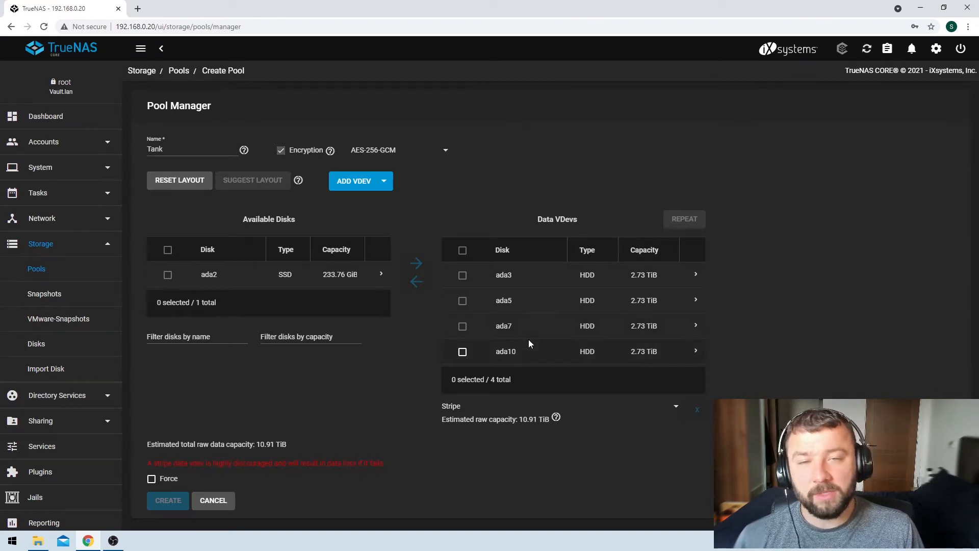
{"action": "double_click", "coordinate": [527, 418]}
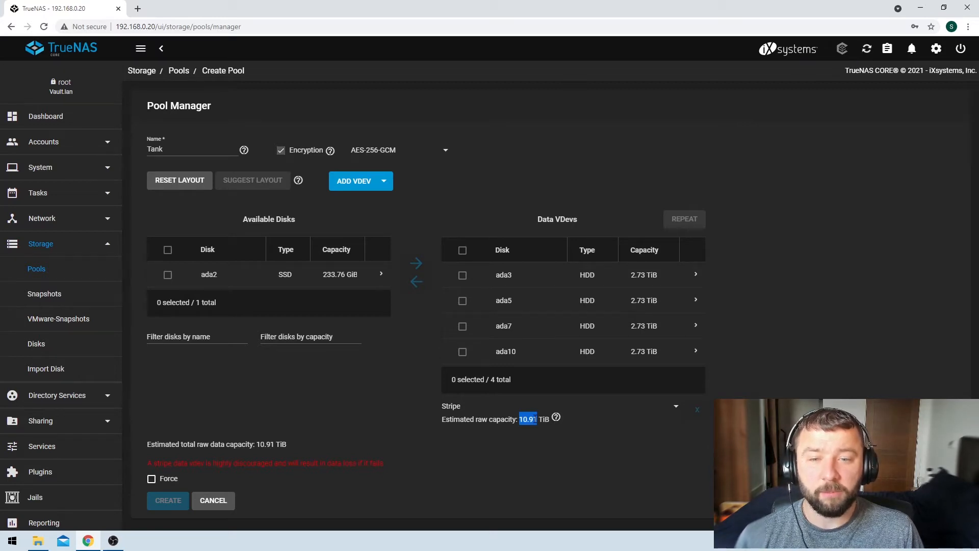
{"action": "left_click", "coordinate": [462, 351]}
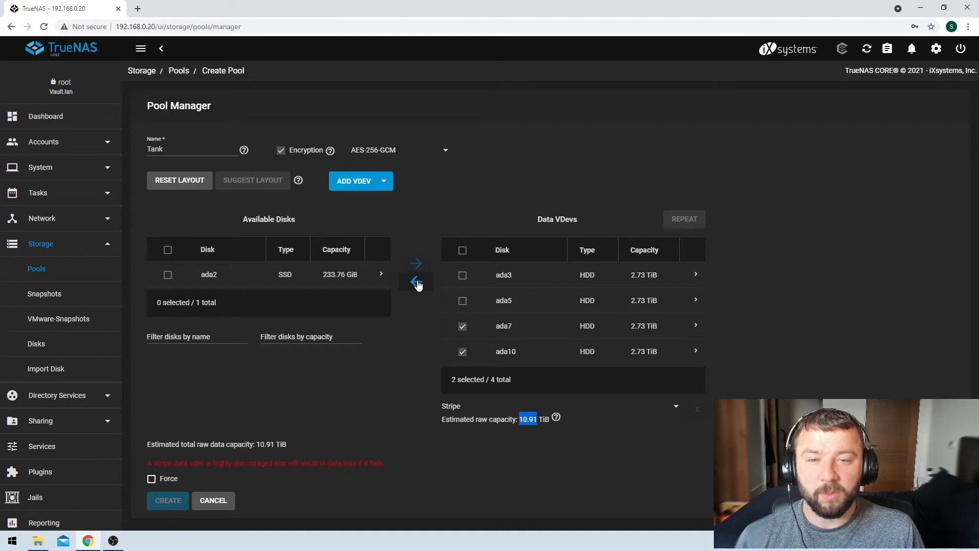
Return ada7 and ada10 to Available Disks and add an empty second data VDEV
{"action": "left_click", "coordinate": [416, 281]}
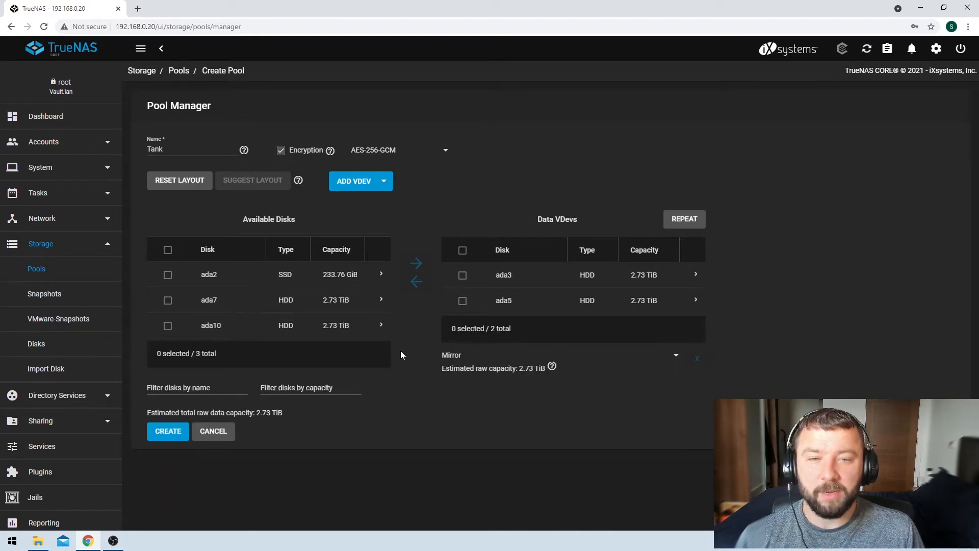
{"action": "mouse_move", "coordinate": [578, 353]}
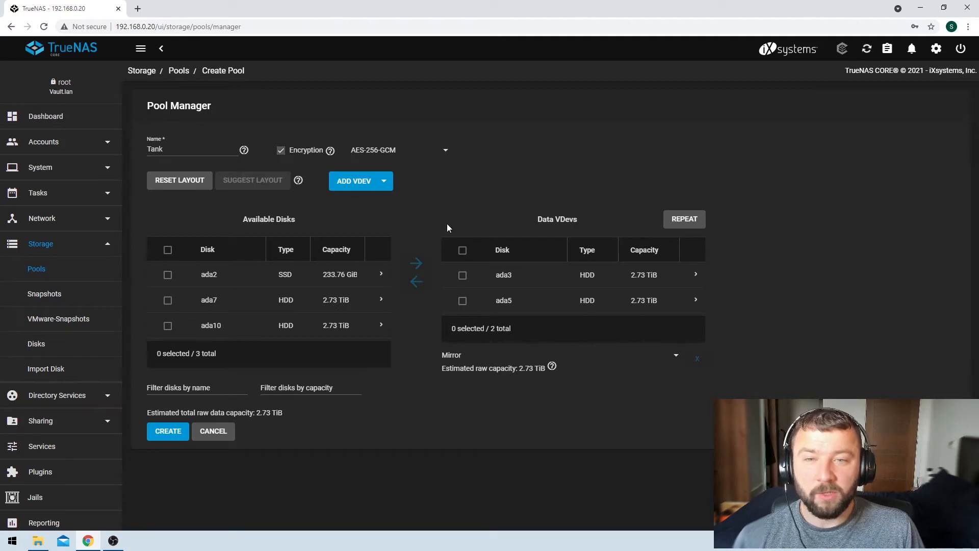
{"action": "mouse_move", "coordinate": [376, 189]}
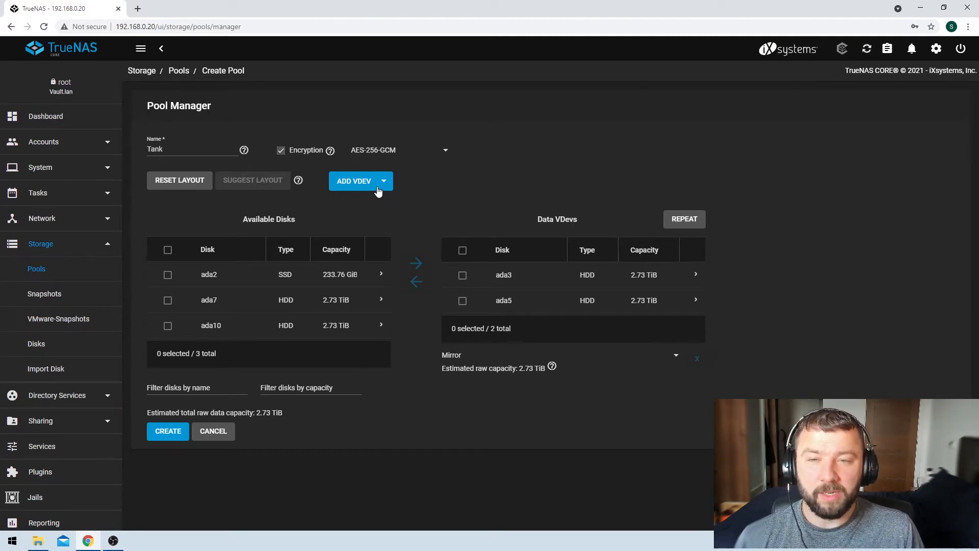
{"action": "mouse_move", "coordinate": [373, 187]}
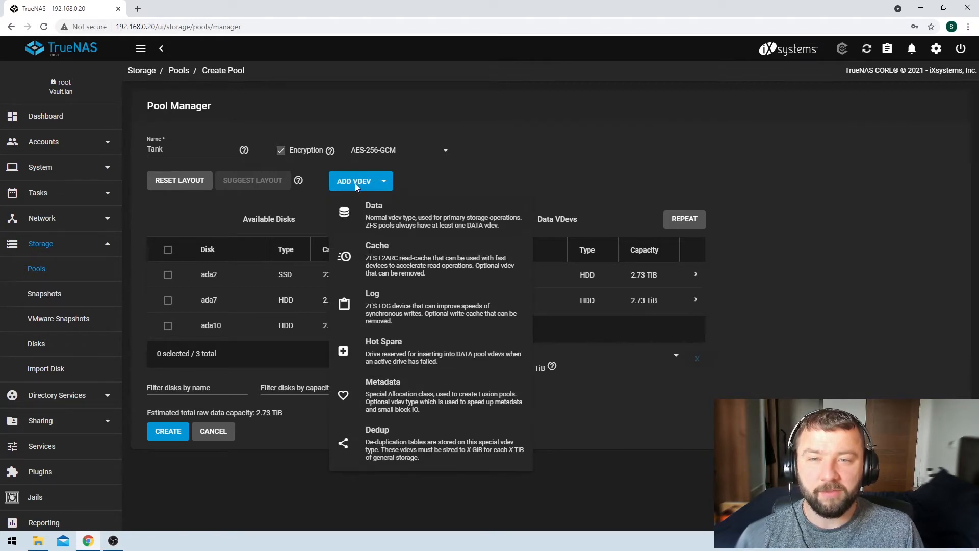
{"action": "mouse_move", "coordinate": [376, 219]}
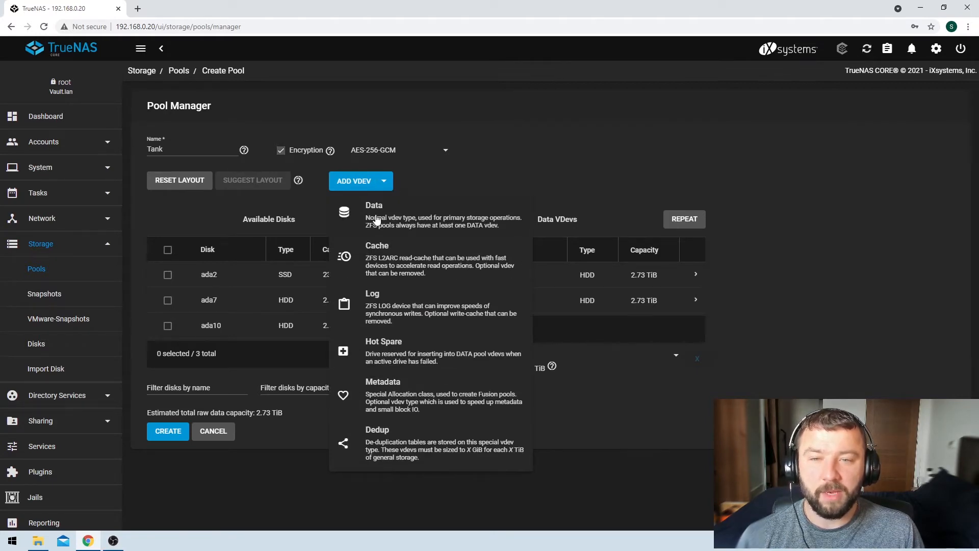
{"action": "left_click", "coordinate": [380, 219]}
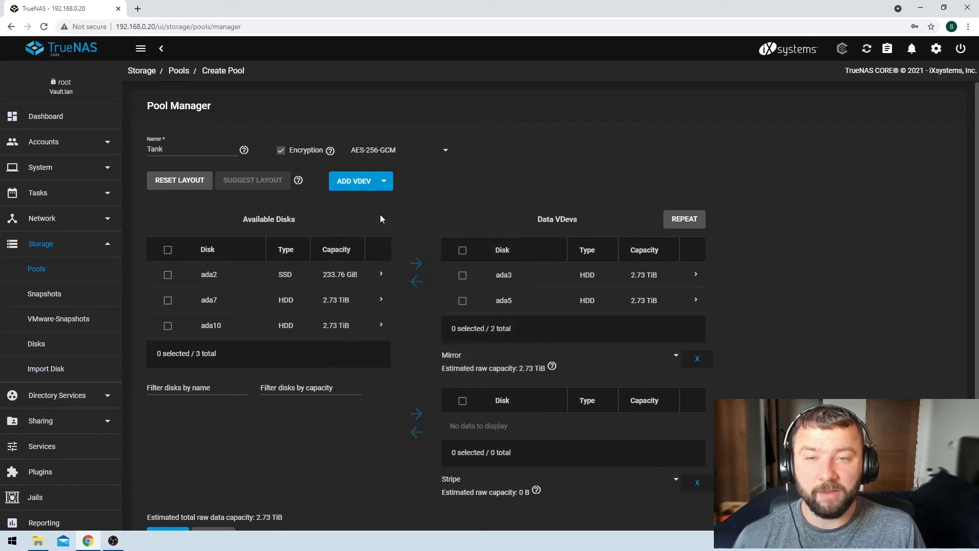
{"action": "mouse_move", "coordinate": [509, 396]}
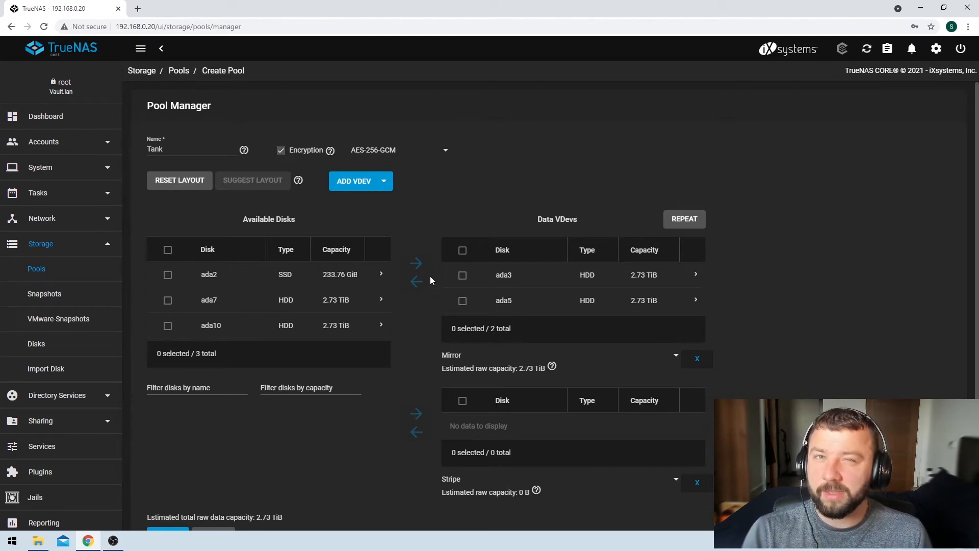
{"action": "mouse_move", "coordinate": [428, 206]}
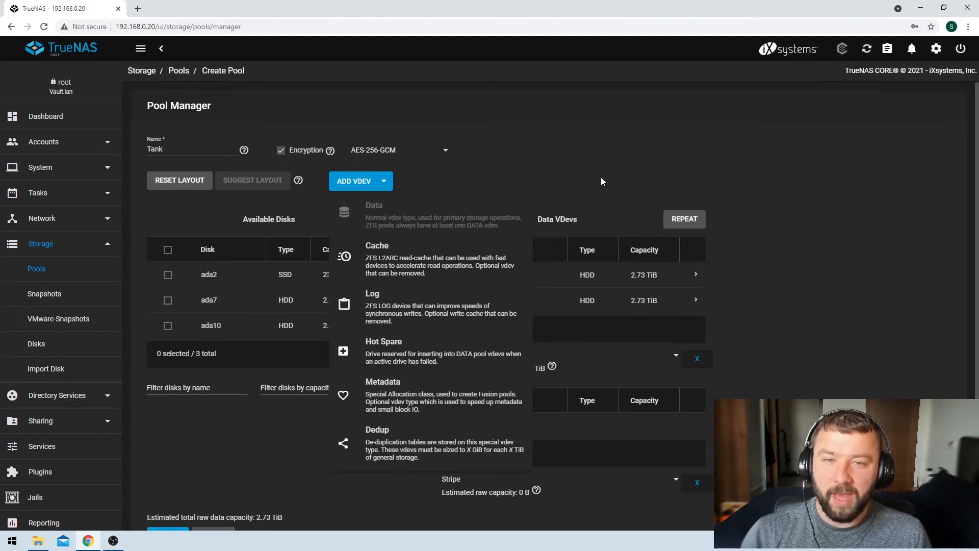
{"action": "mouse_move", "coordinate": [397, 221]}
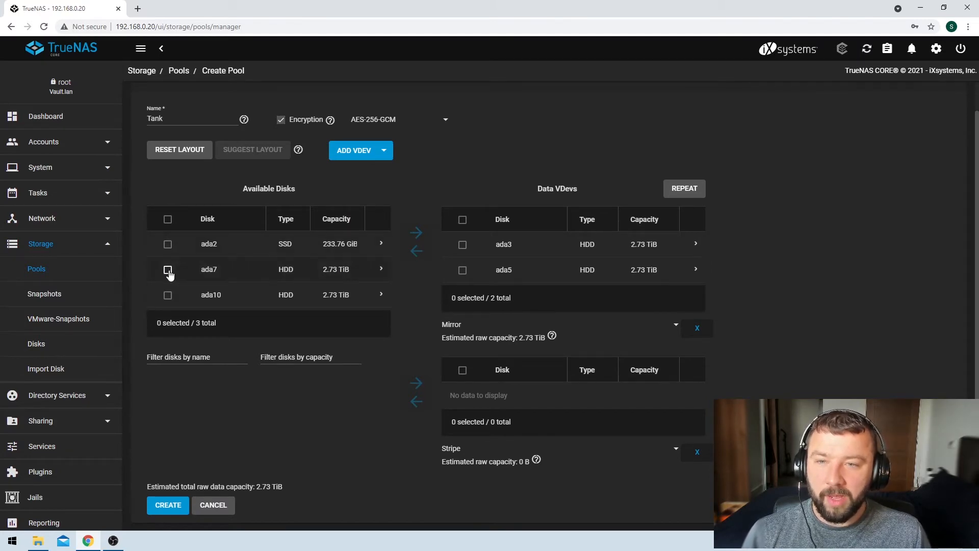
Move ada7 and ada10 into the second data VDEV as a Mirror, totaling 5.45 TiB
{"action": "left_click", "coordinate": [462, 218]}
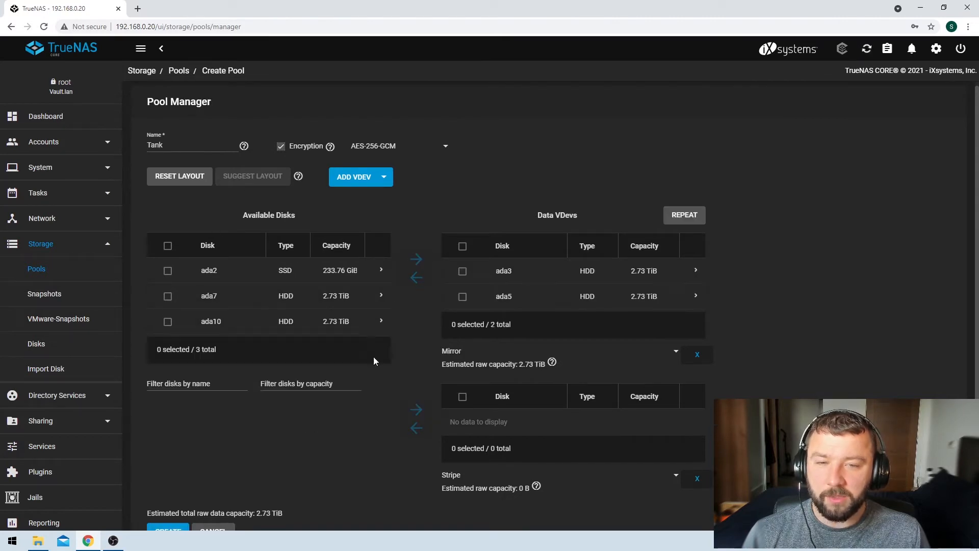
{"action": "left_click", "coordinate": [168, 321]}
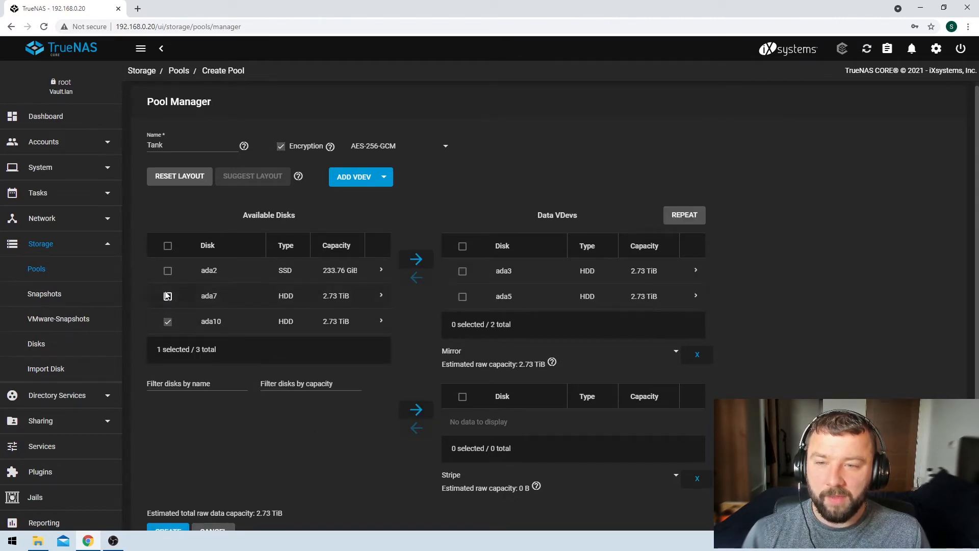
{"action": "left_click", "coordinate": [167, 295]}
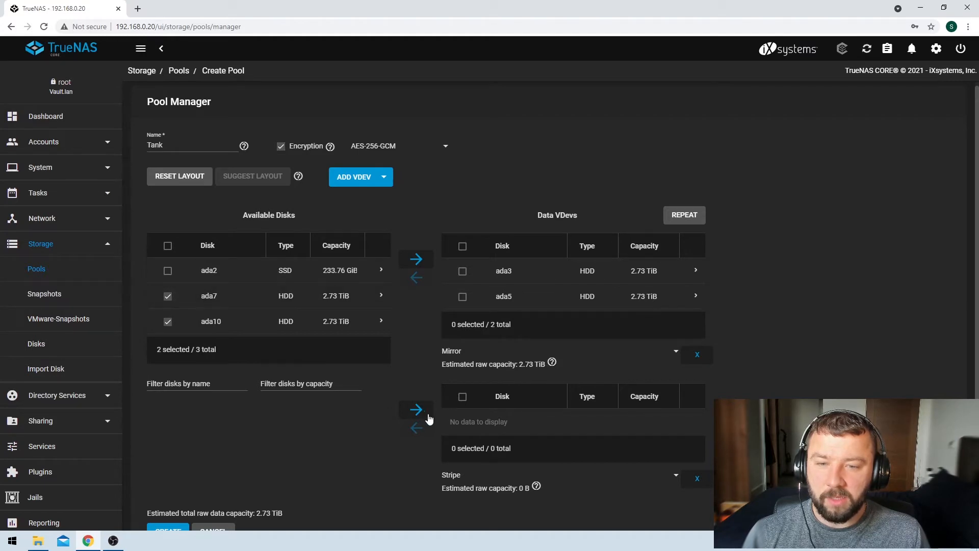
{"action": "left_click", "coordinate": [415, 410]}
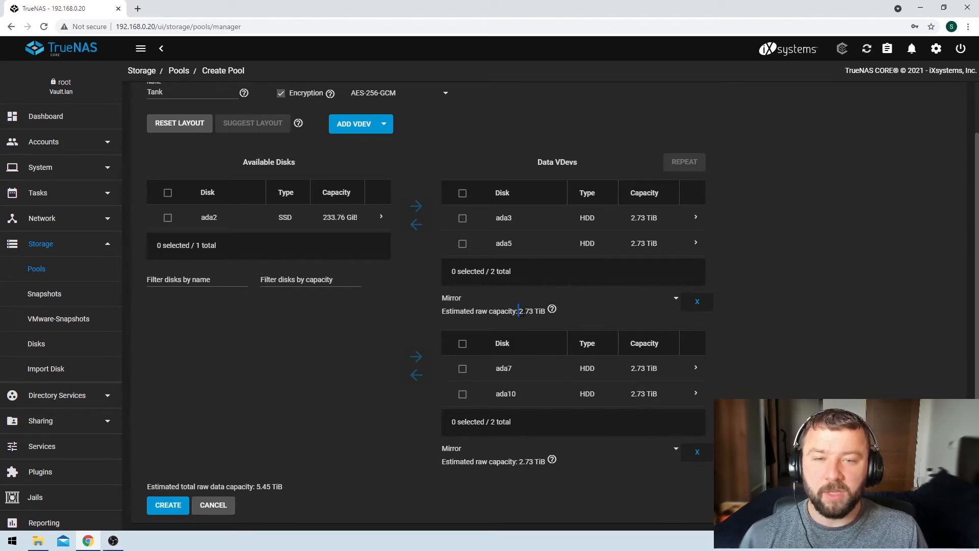
Check the ada3/ada5 and ada7/ada10 mirrors by toggling disk checkboxes, leaving the layout unchanged
{"action": "double_click", "coordinate": [525, 310]}
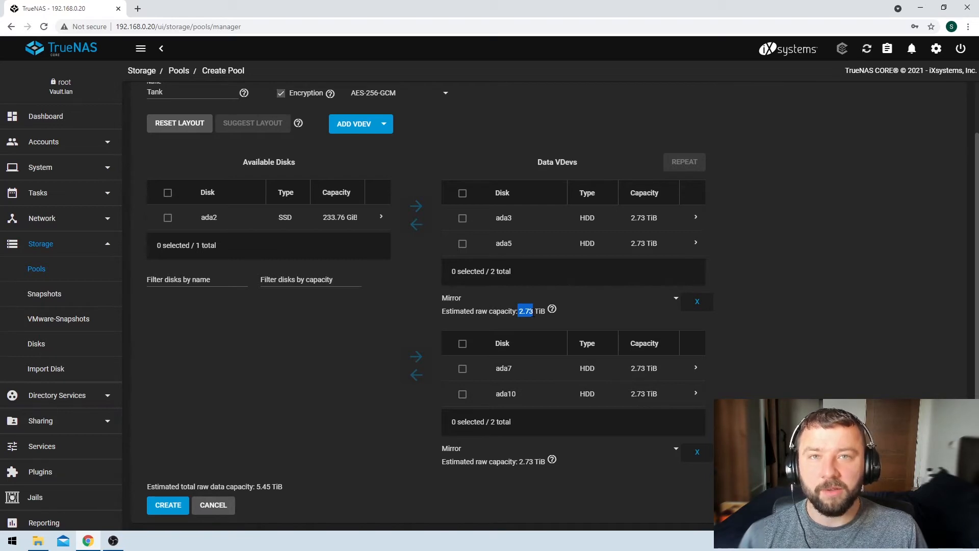
{"action": "mouse_move", "coordinate": [484, 218]}
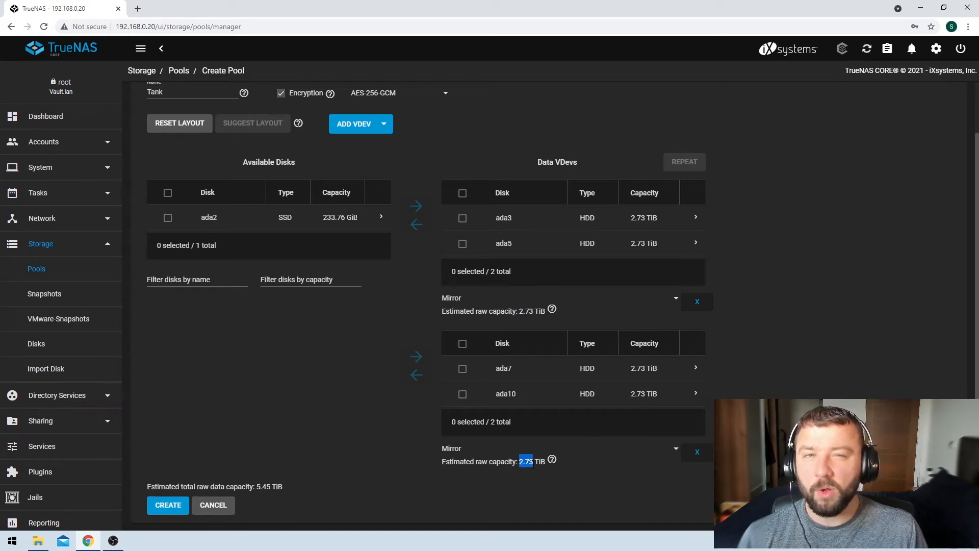
{"action": "mouse_move", "coordinate": [573, 324]}
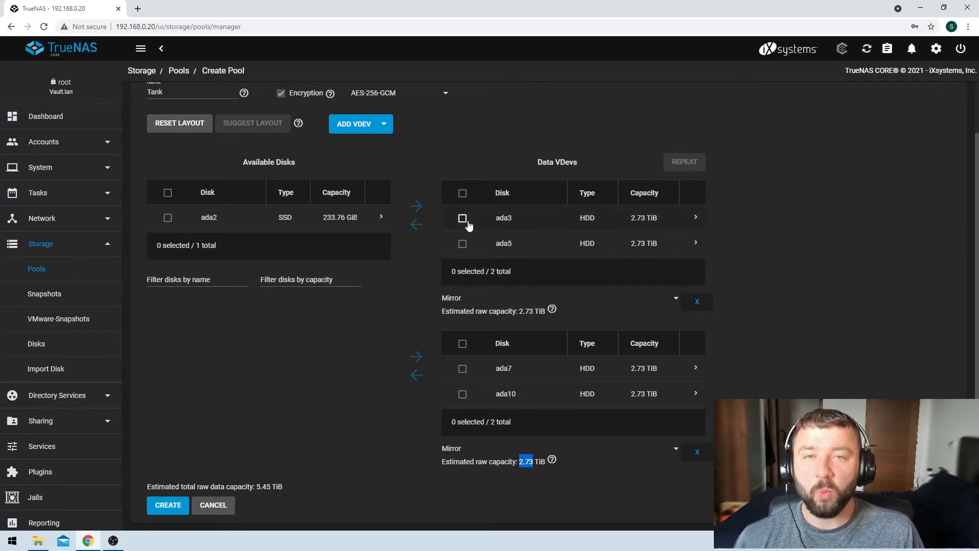
{"action": "mouse_move", "coordinate": [498, 230]}
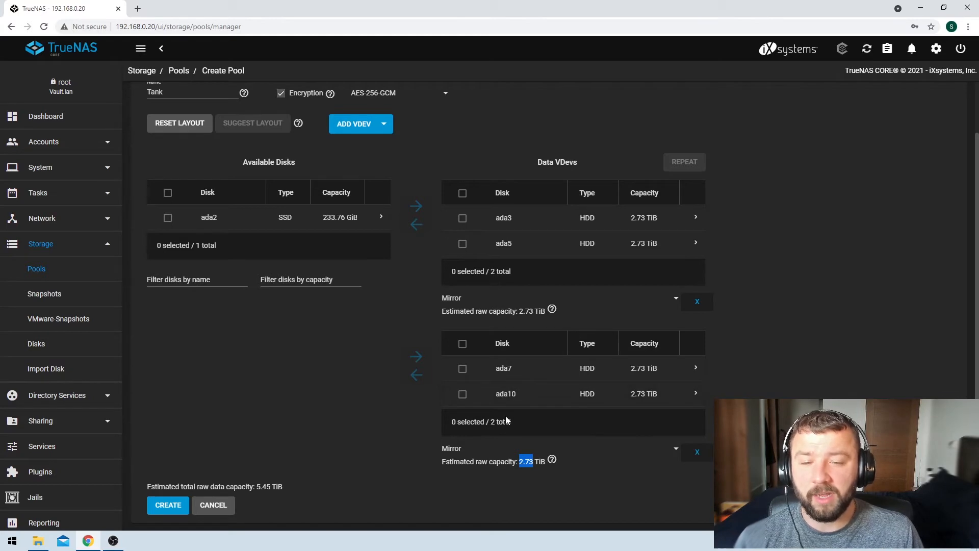
{"action": "mouse_move", "coordinate": [507, 415]}
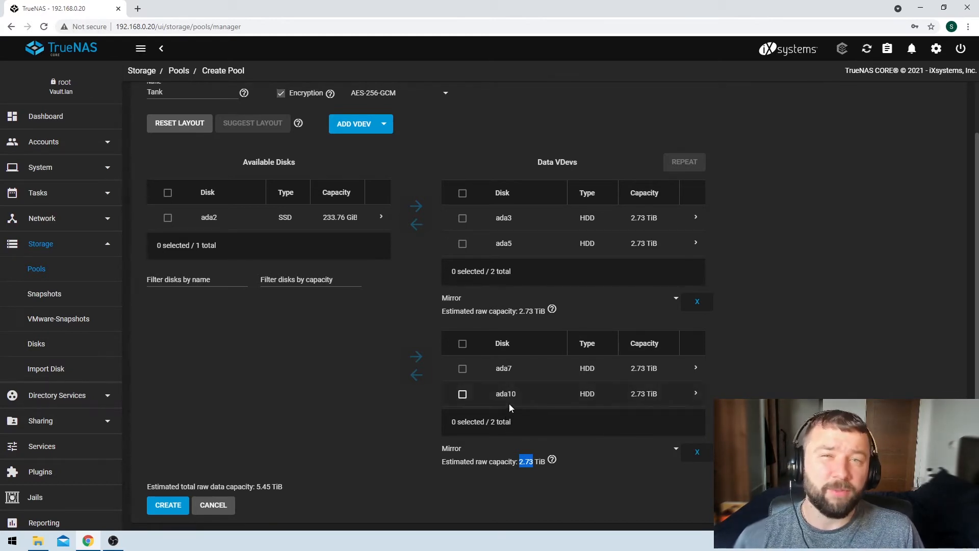
{"action": "mouse_move", "coordinate": [510, 408]}
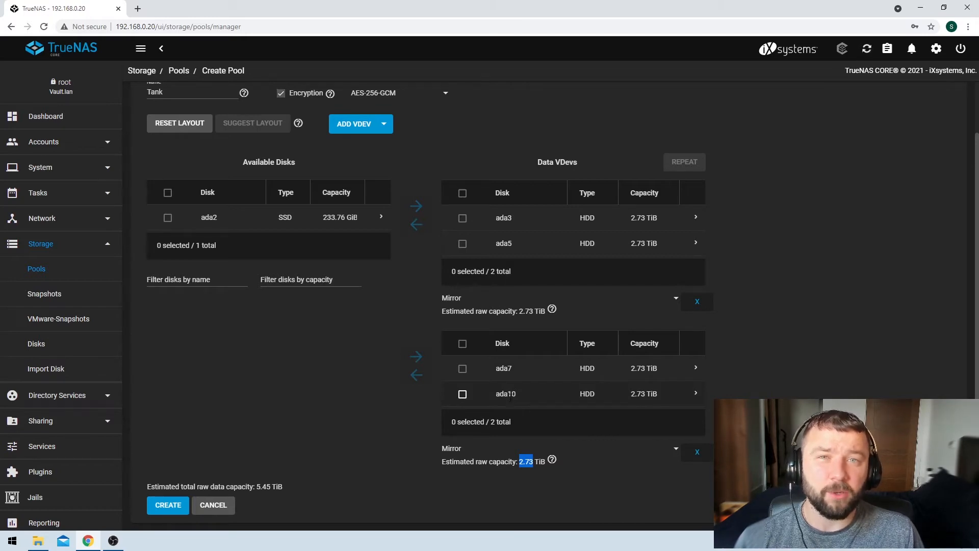
{"action": "mouse_move", "coordinate": [506, 394]}
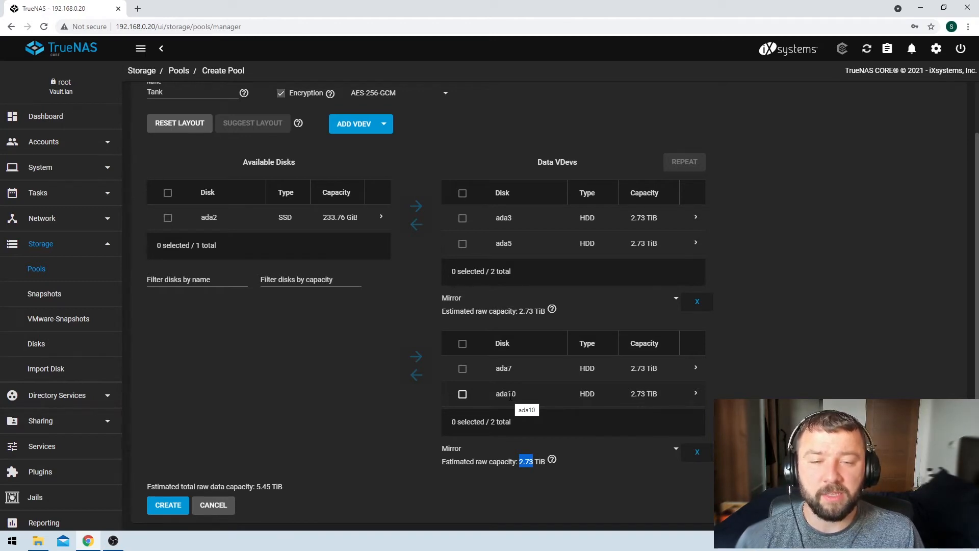
{"action": "mouse_move", "coordinate": [554, 178]}
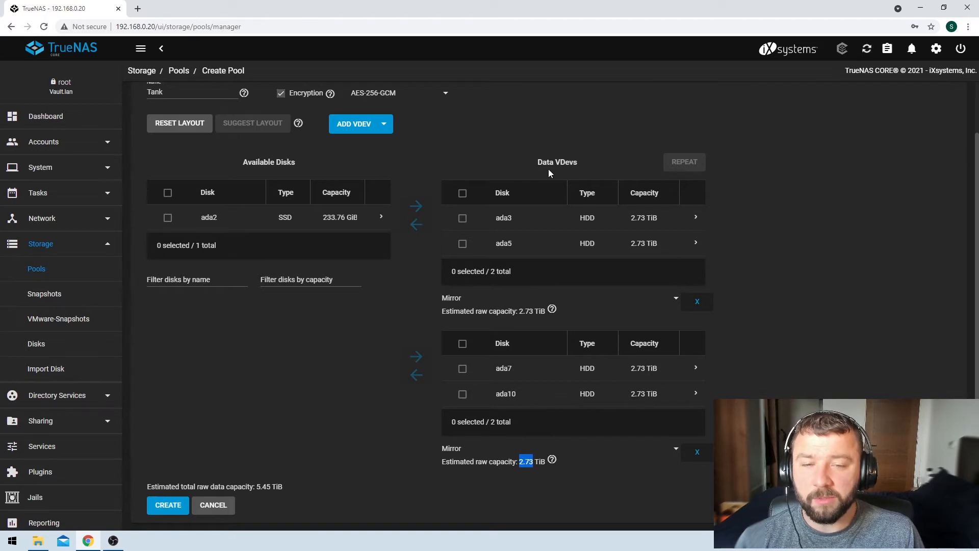
{"action": "left_click", "coordinate": [462, 217]}
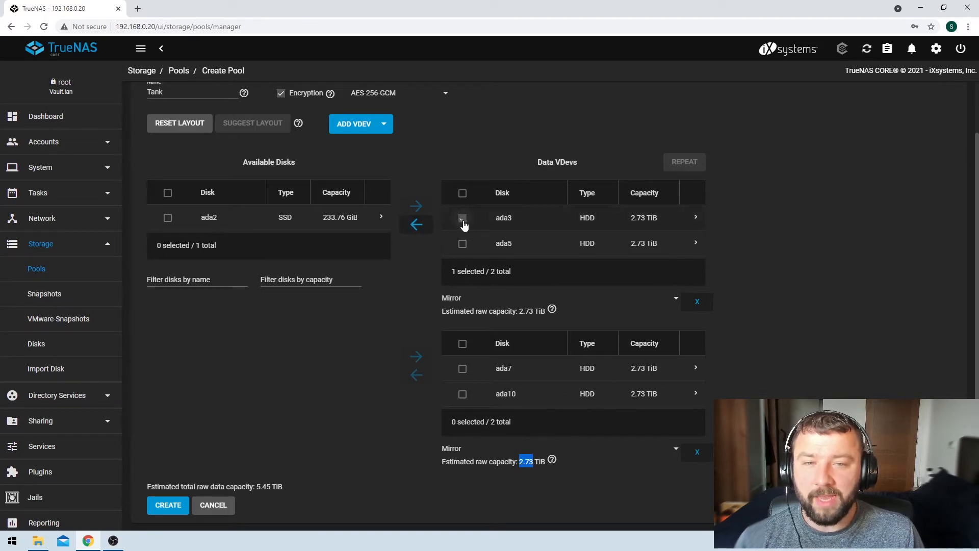
{"action": "left_click", "coordinate": [462, 217]}
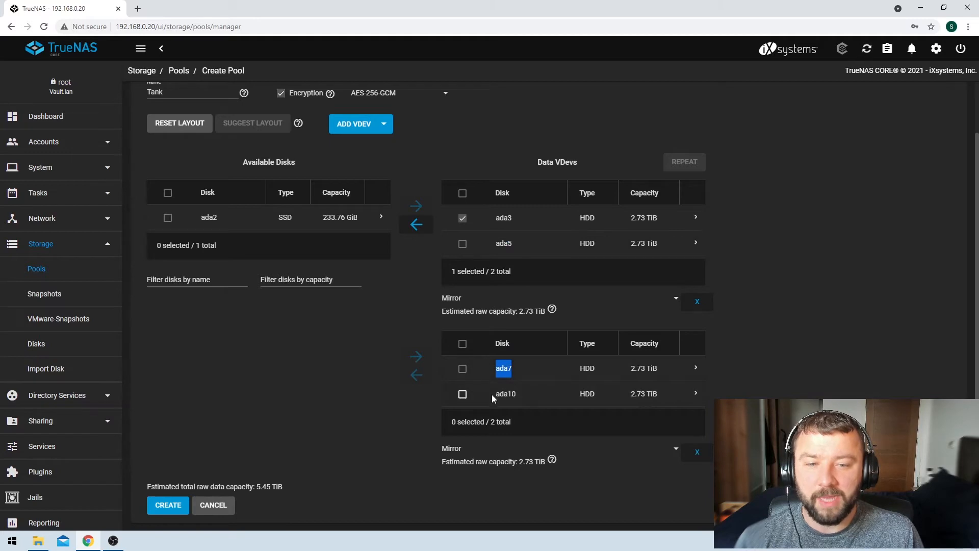
{"action": "left_click", "coordinate": [462, 218]}
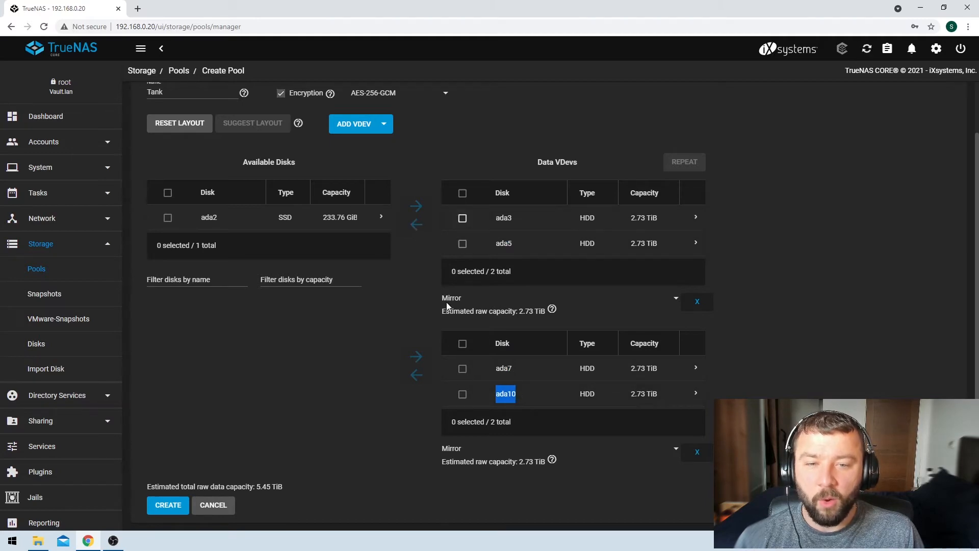
{"action": "left_click", "coordinate": [462, 393]}
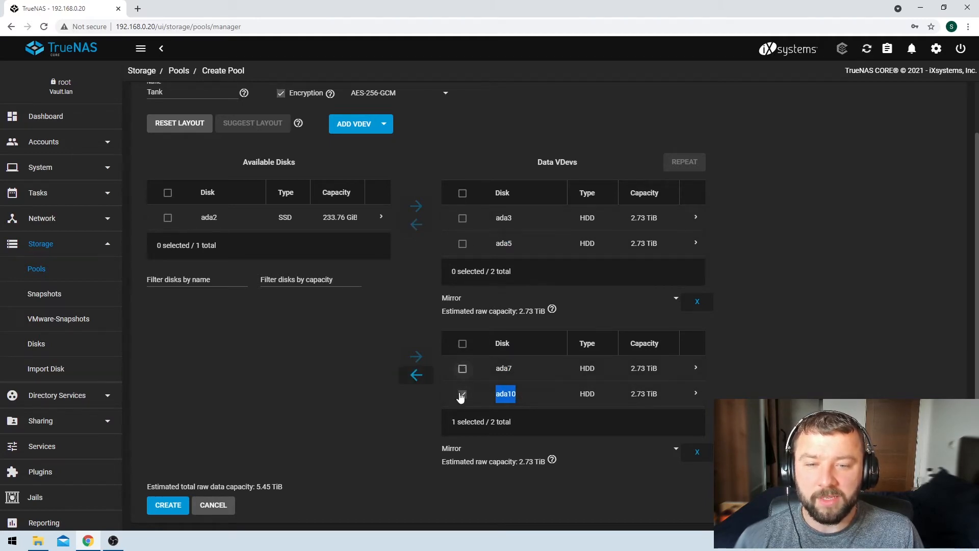
{"action": "mouse_move", "coordinate": [464, 406]}
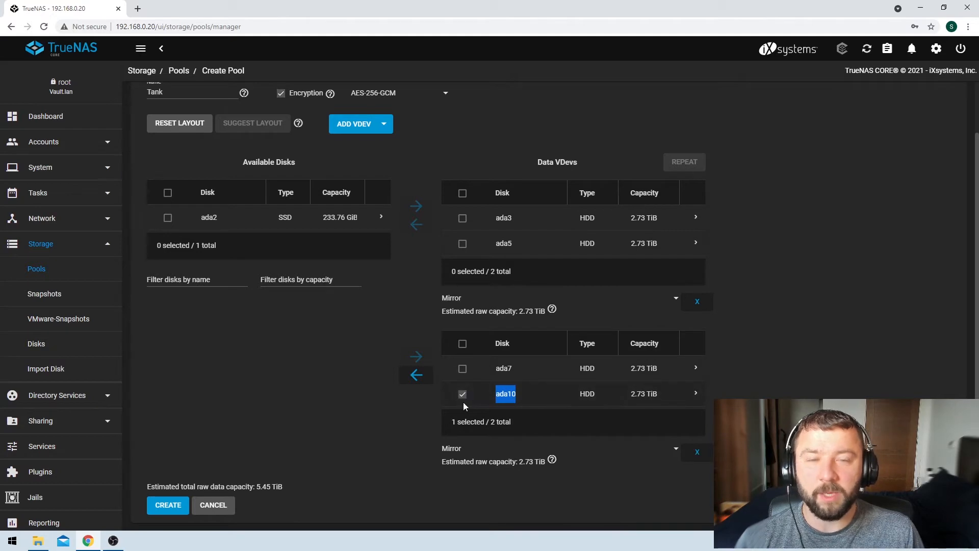
{"action": "left_click", "coordinate": [462, 393]}
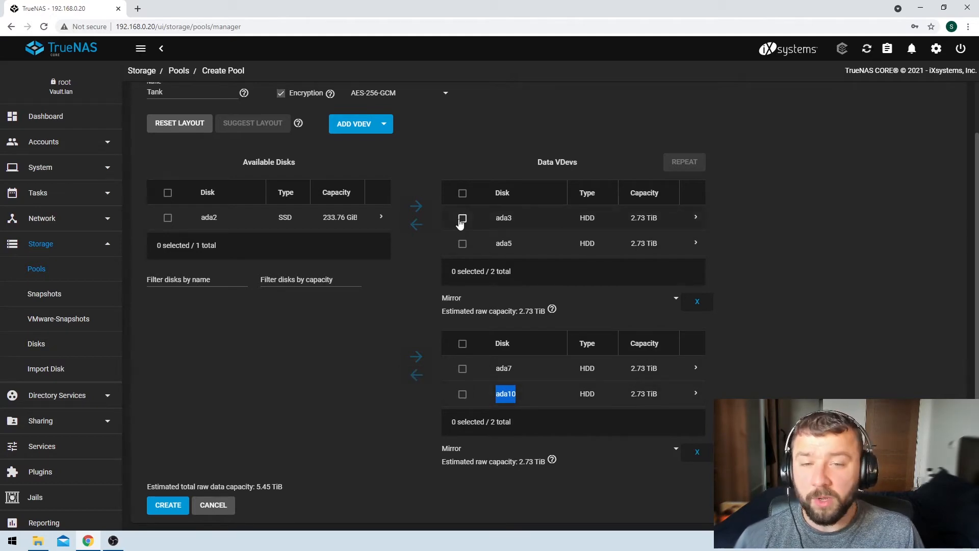
{"action": "left_click", "coordinate": [462, 218]}
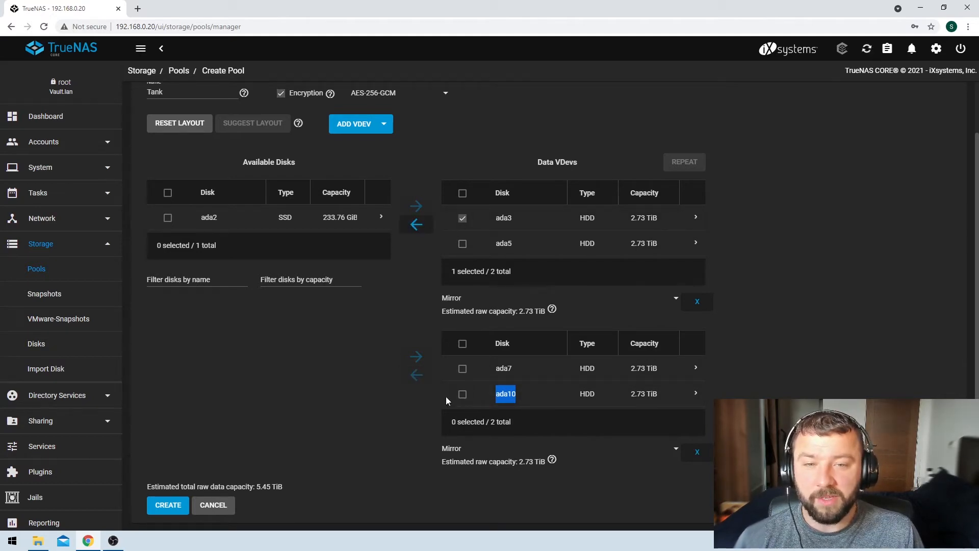
{"action": "left_click", "coordinate": [462, 368]}
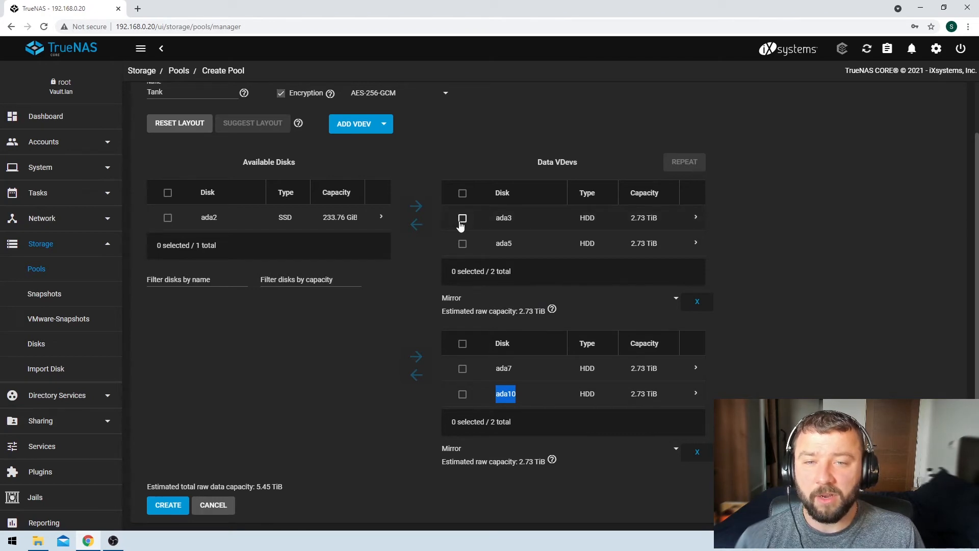
{"action": "left_click", "coordinate": [462, 192]}
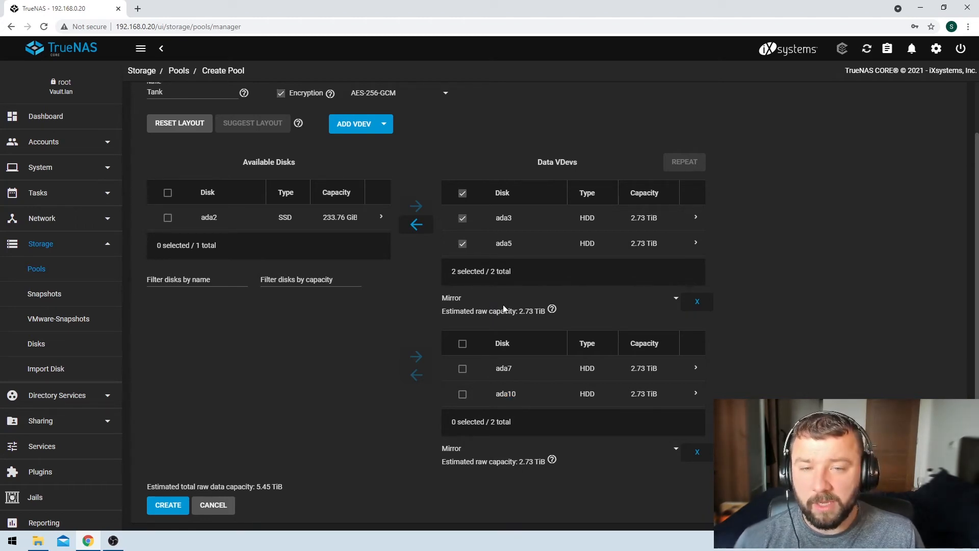
{"action": "left_click", "coordinate": [462, 243]}
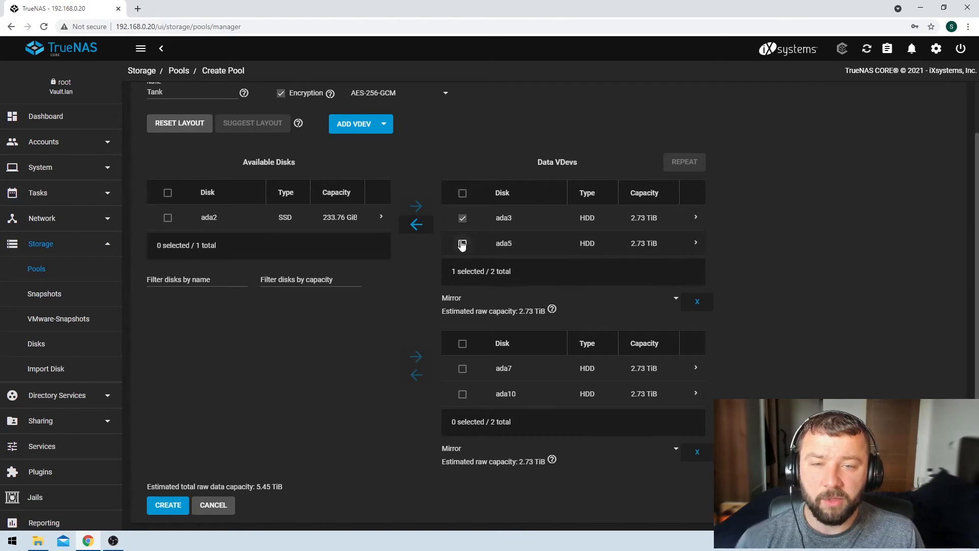
{"action": "left_click", "coordinate": [462, 217]}
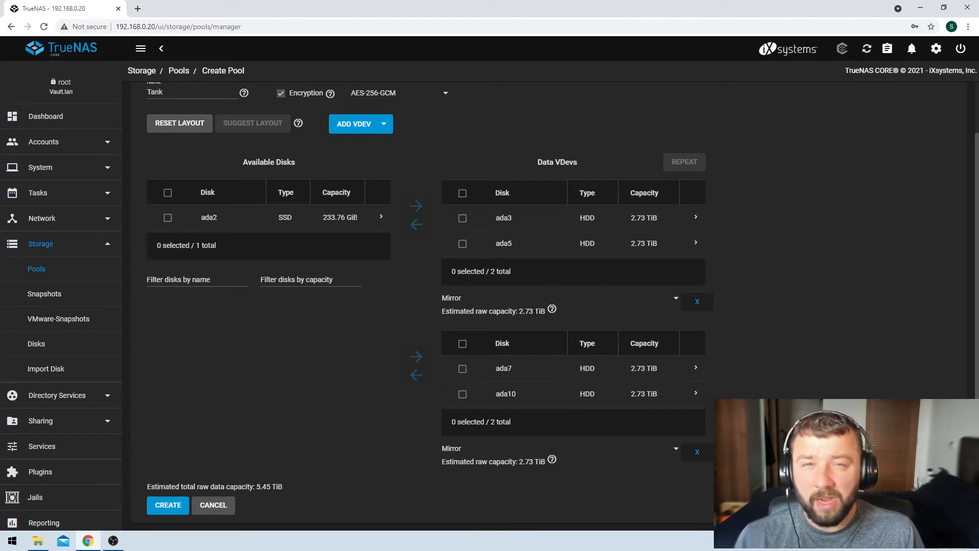
{"action": "mouse_move", "coordinate": [518, 328]}
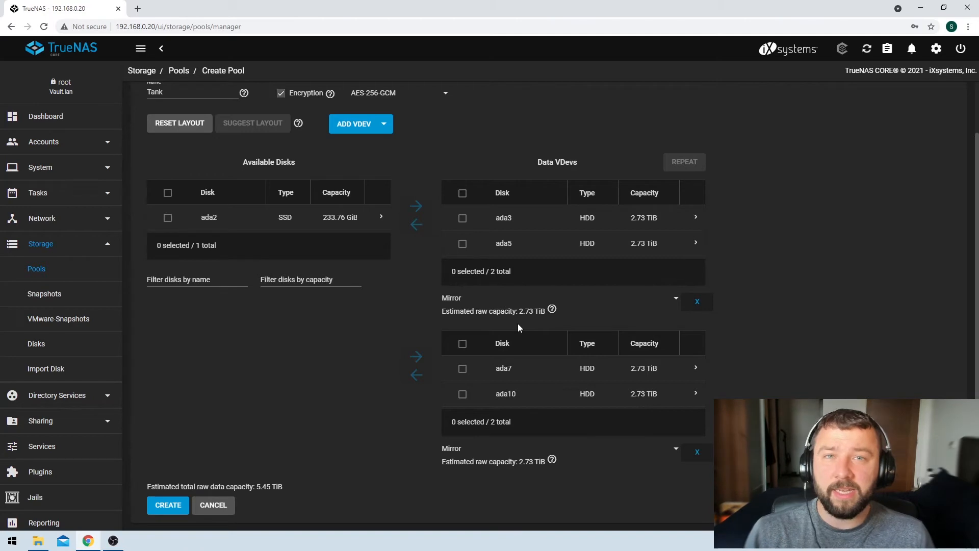
{"action": "mouse_move", "coordinate": [760, 325]}
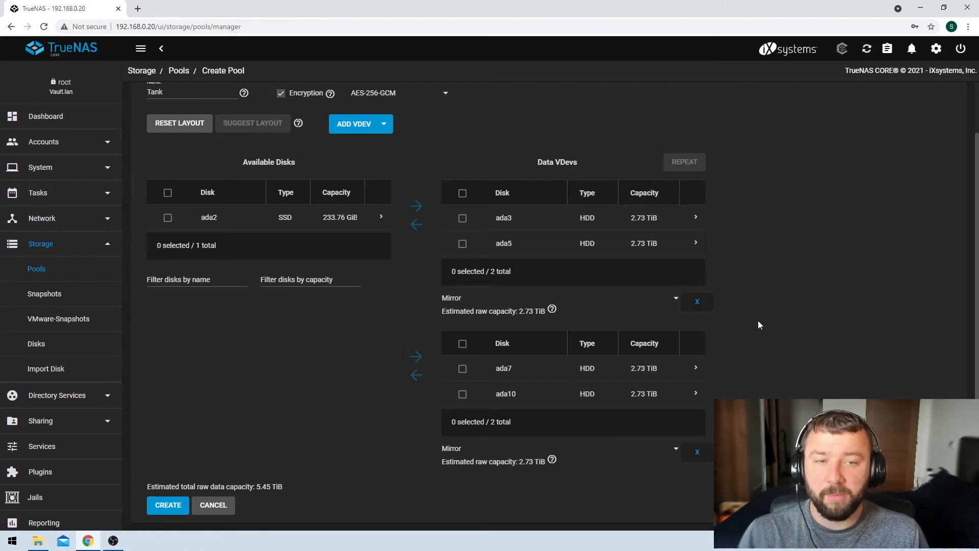
Review the 5.45 TiB two-mirror layout and submit Tank for creation
{"action": "left_click", "coordinate": [675, 297]}
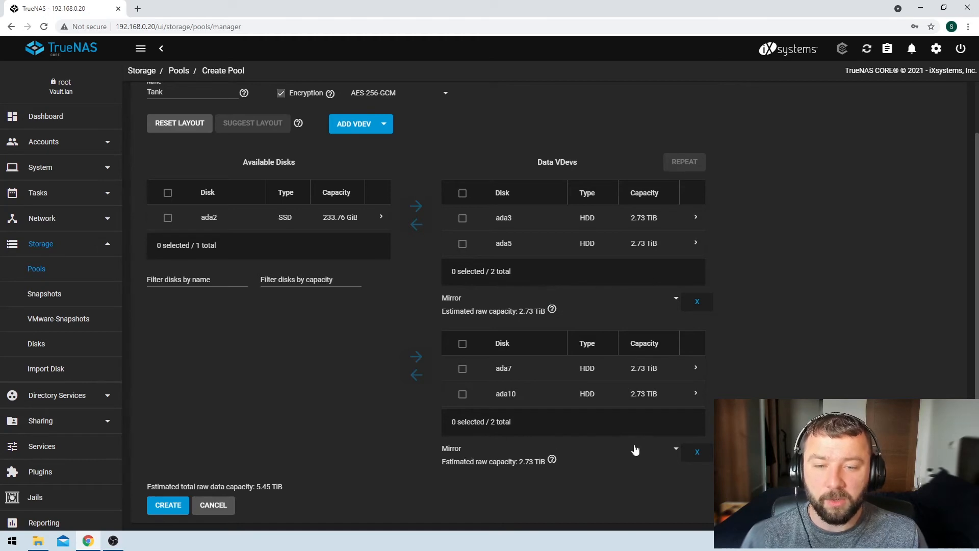
{"action": "mouse_move", "coordinate": [348, 370]}
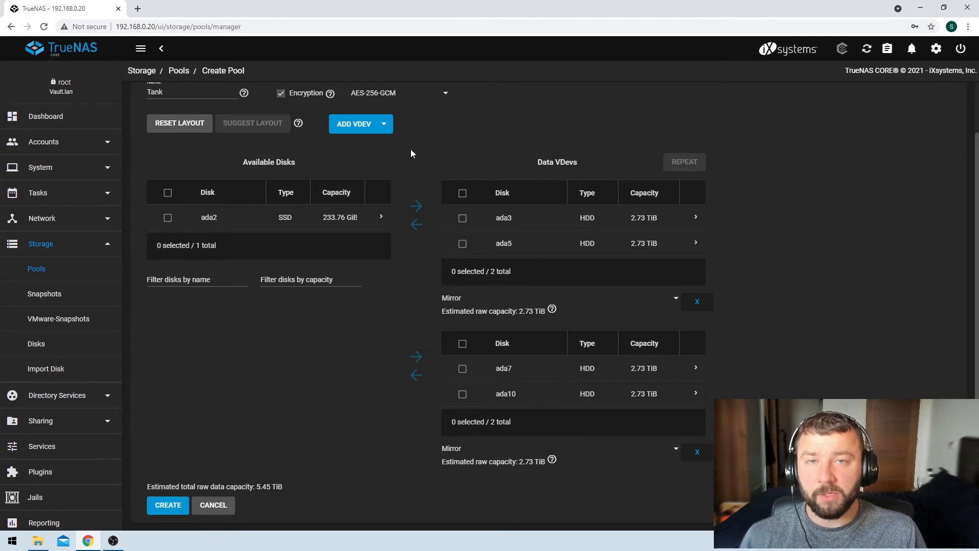
{"action": "mouse_move", "coordinate": [430, 464]}
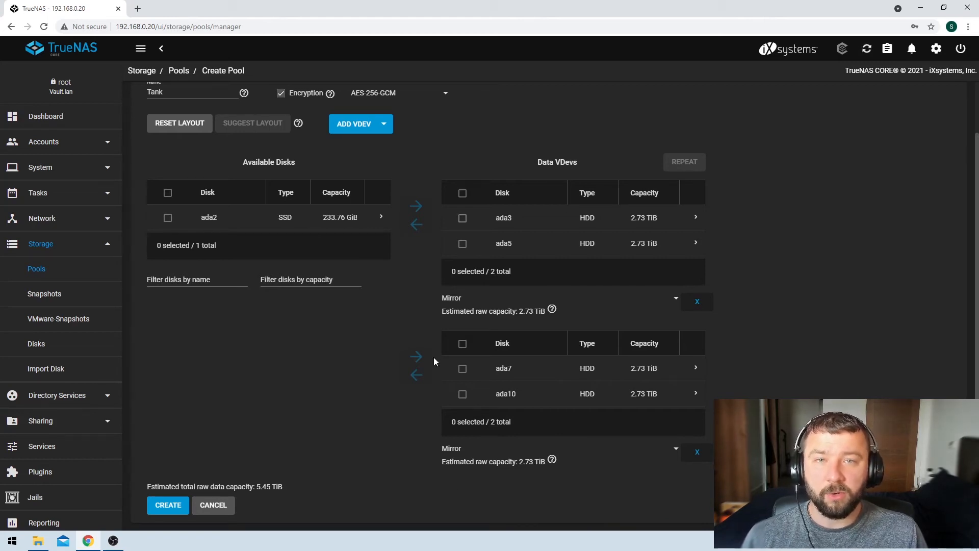
{"action": "mouse_move", "coordinate": [317, 419]}
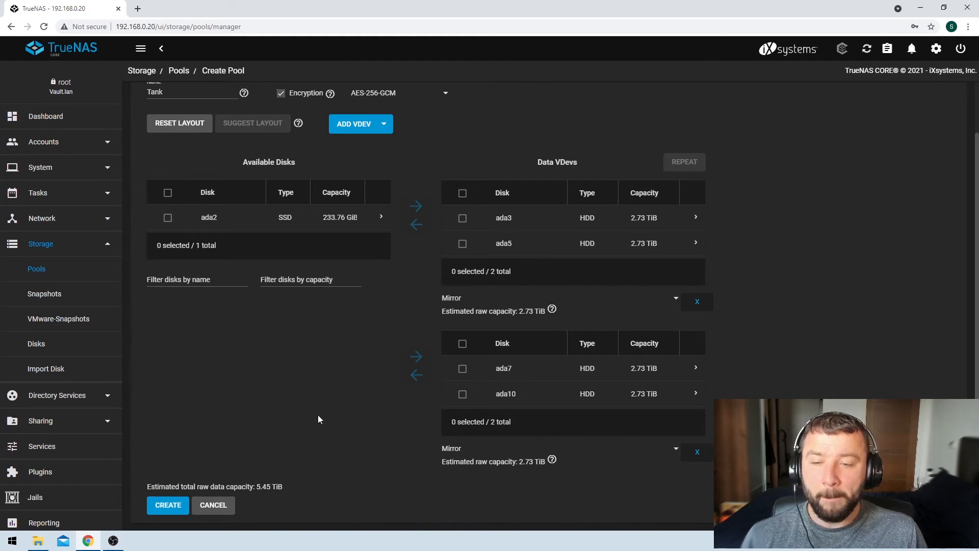
{"action": "mouse_move", "coordinate": [146, 491]}
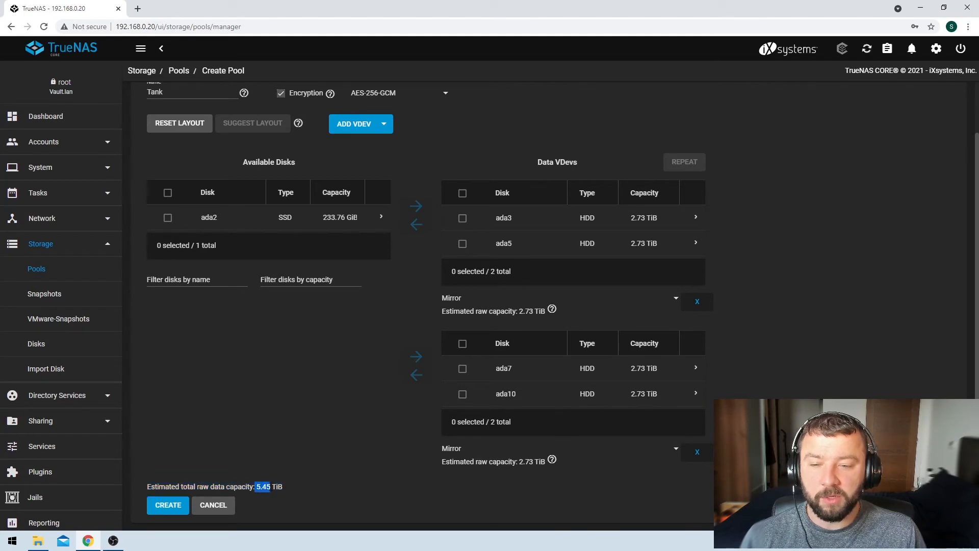
{"action": "mouse_move", "coordinate": [261, 471]}
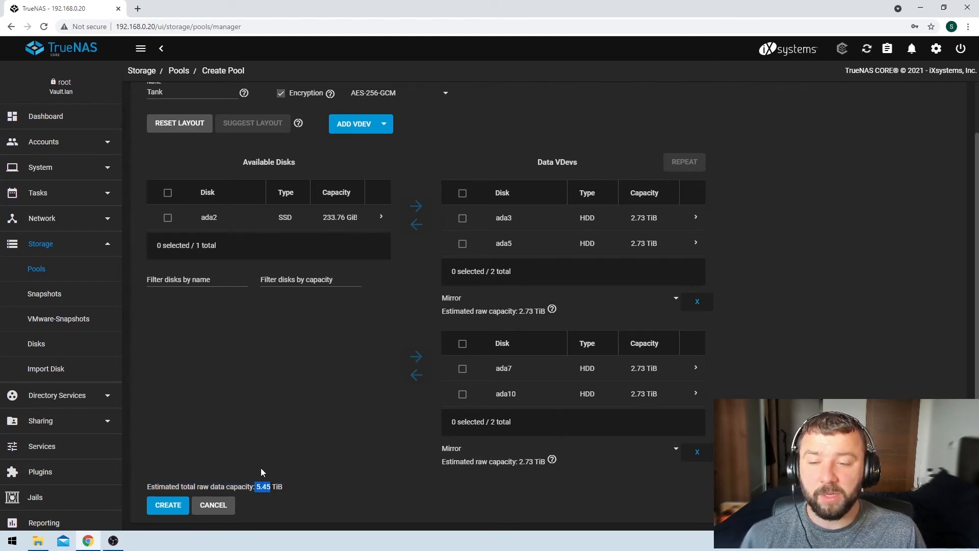
{"action": "left_click", "coordinate": [167, 505]}
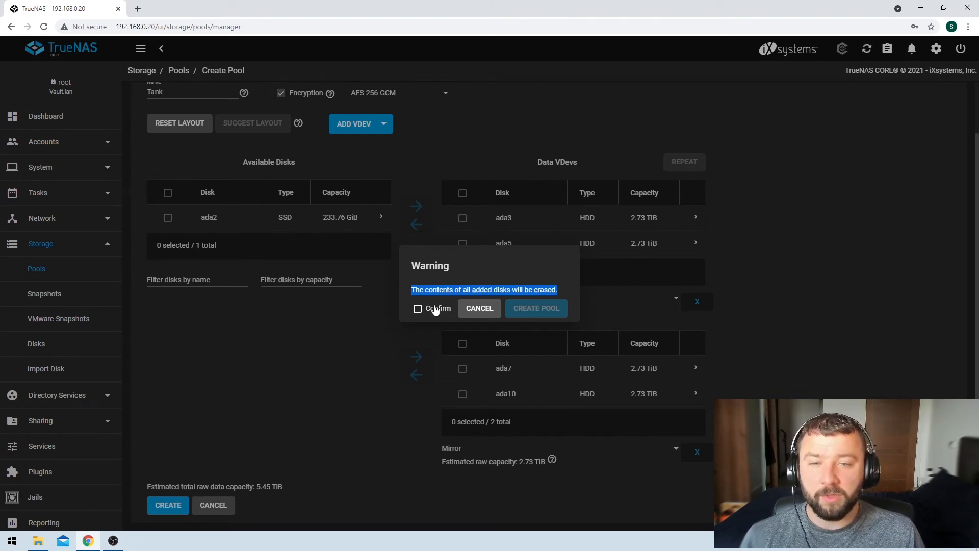
Confirm the disk erasure warning and create the Tank pool
{"action": "left_click", "coordinate": [417, 308]}
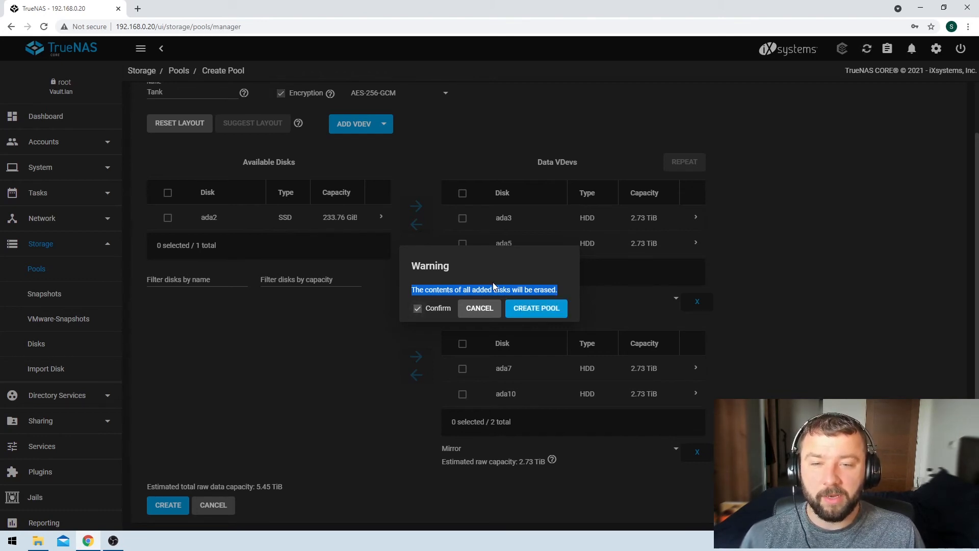
{"action": "left_click", "coordinate": [535, 308]}
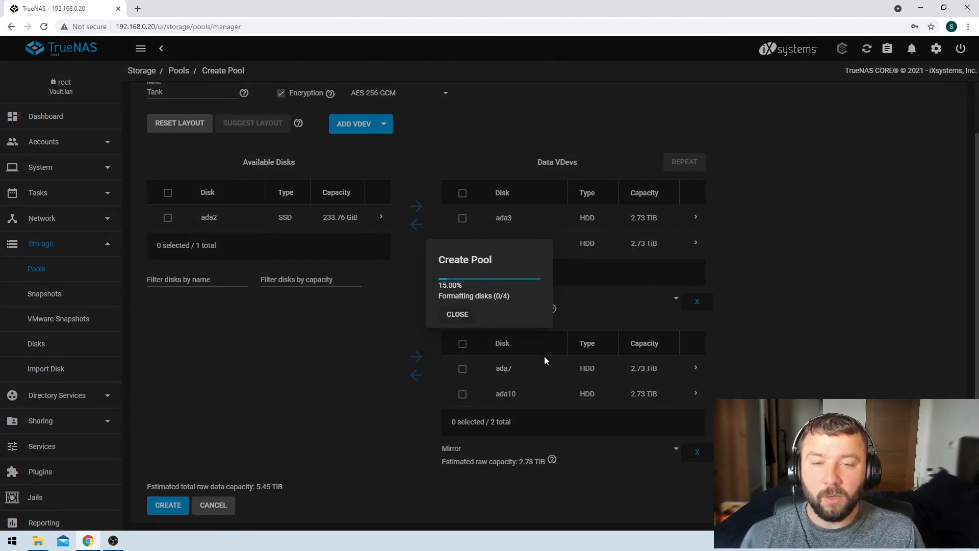
{"action": "mouse_move", "coordinate": [537, 368]}
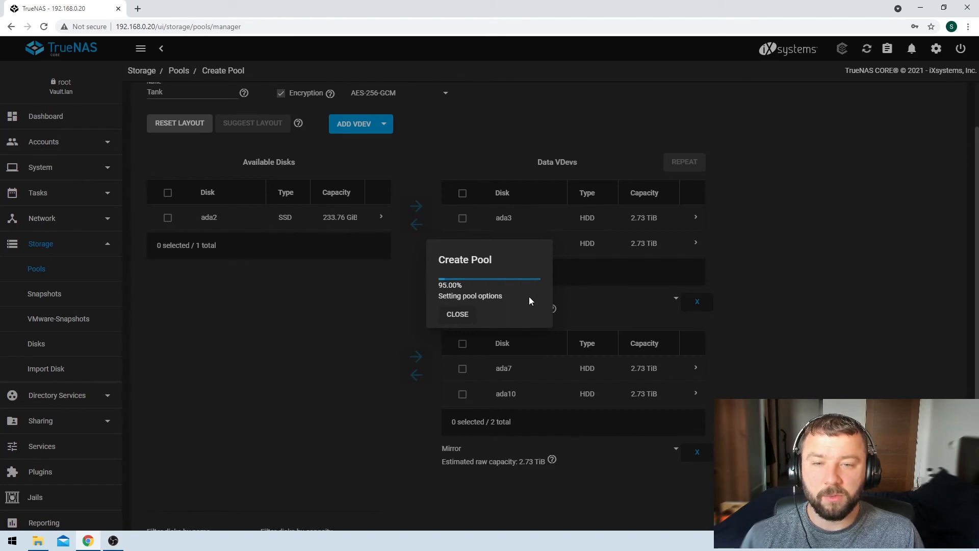
{"action": "mouse_move", "coordinate": [448, 415]}
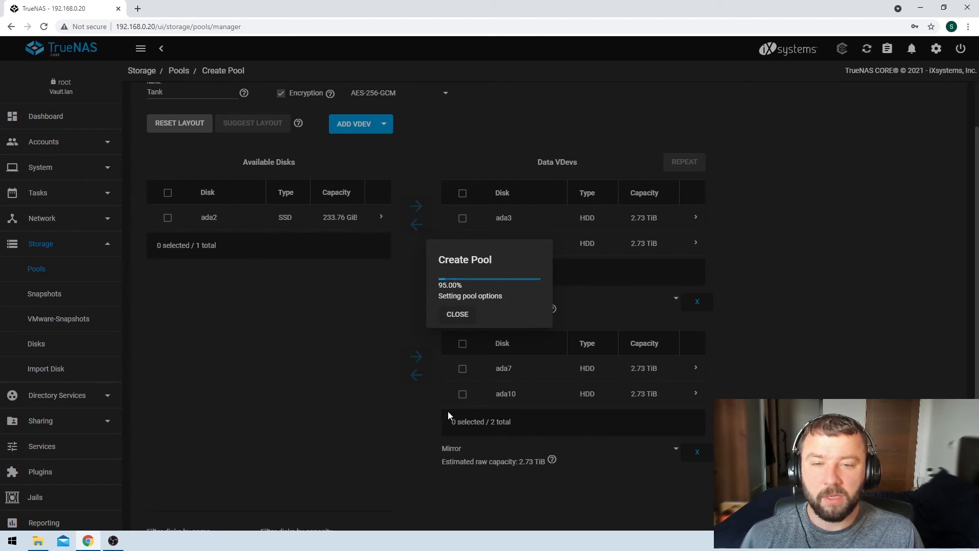
{"action": "mouse_move", "coordinate": [468, 390]}
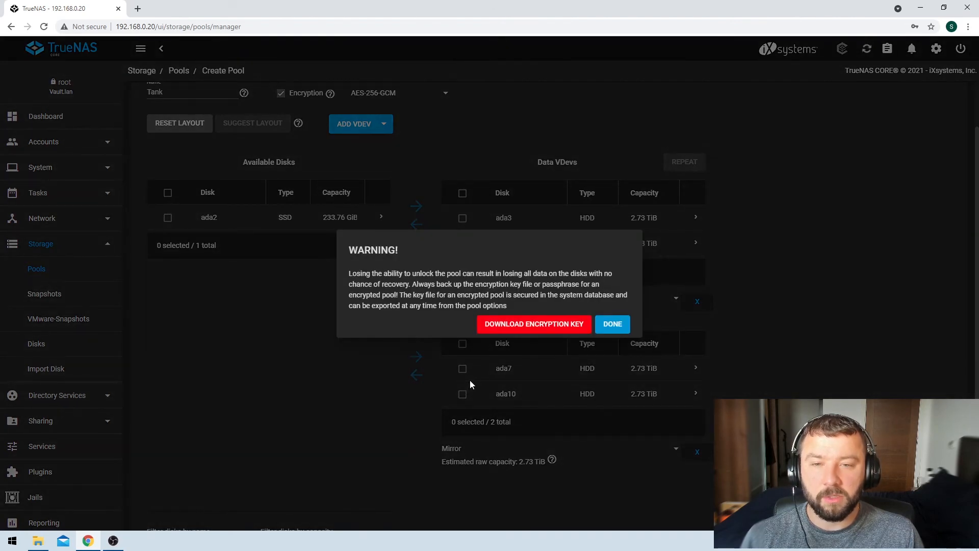
{"action": "mouse_move", "coordinate": [585, 304]}
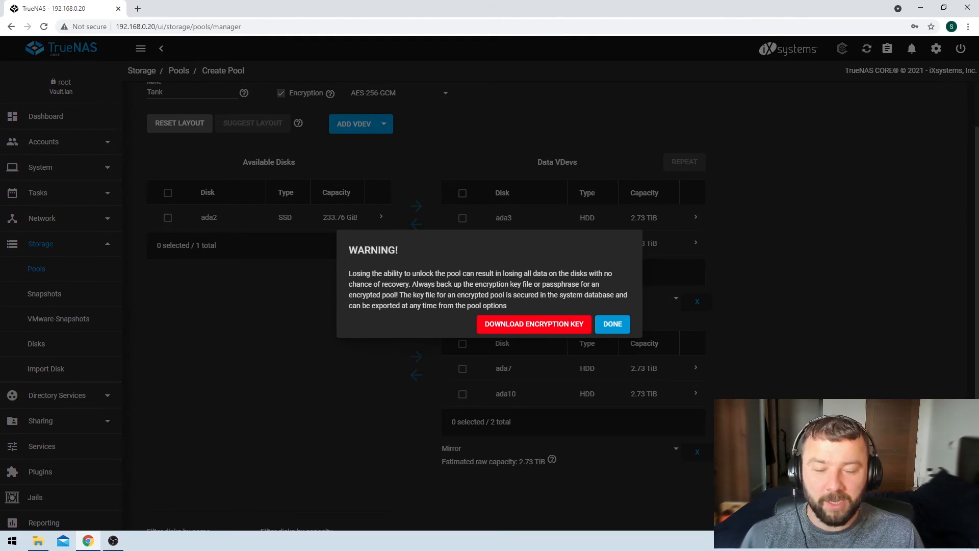
{"action": "mouse_move", "coordinate": [496, 317]}
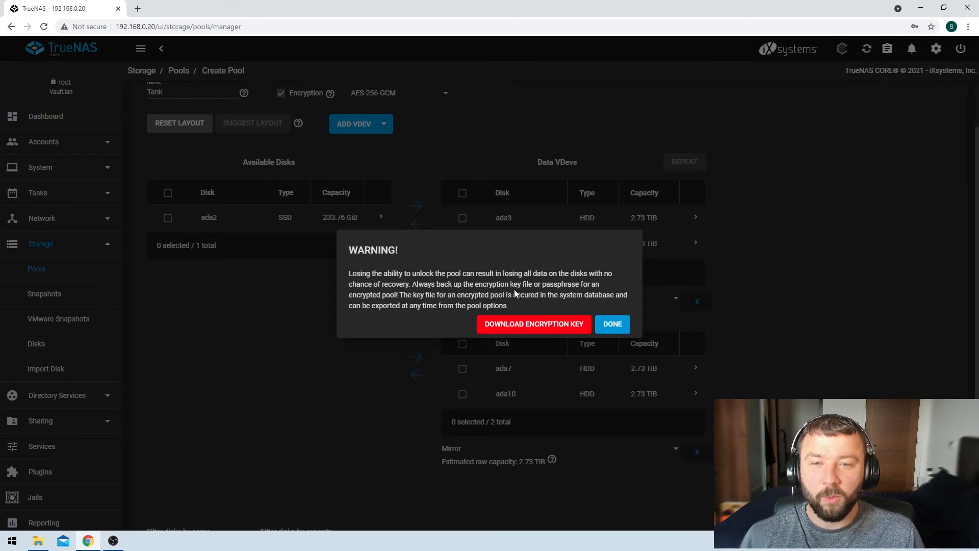
{"action": "mouse_move", "coordinate": [502, 324]}
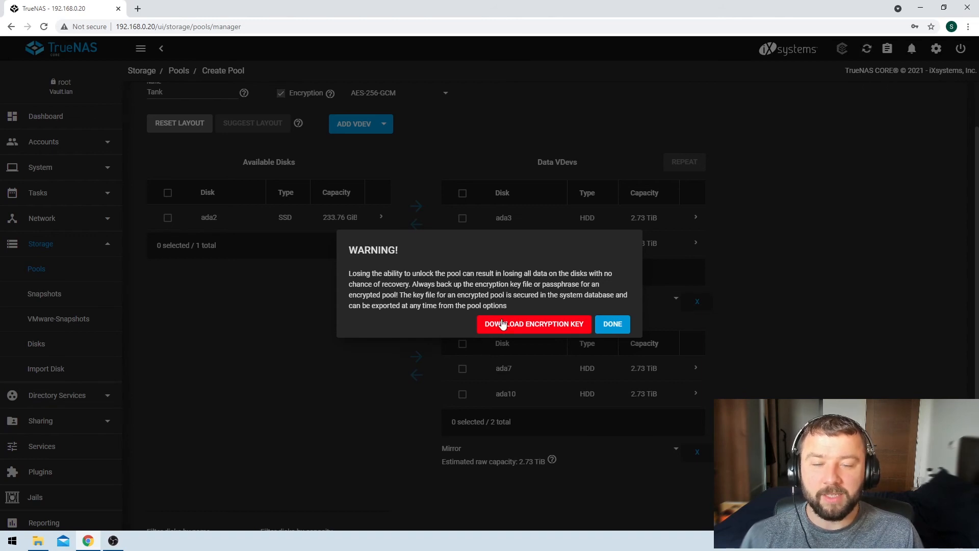
{"action": "mouse_move", "coordinate": [557, 314]}
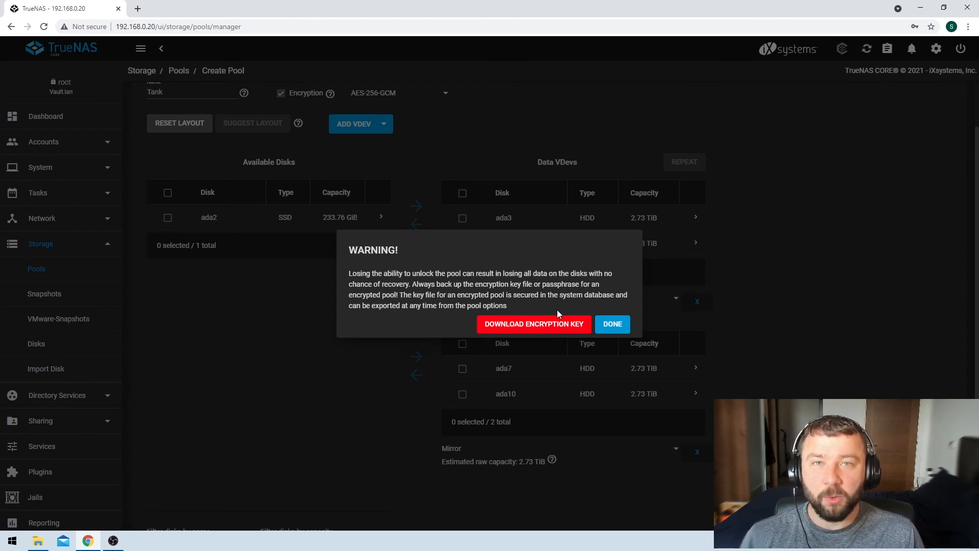
{"action": "mouse_move", "coordinate": [558, 315]}
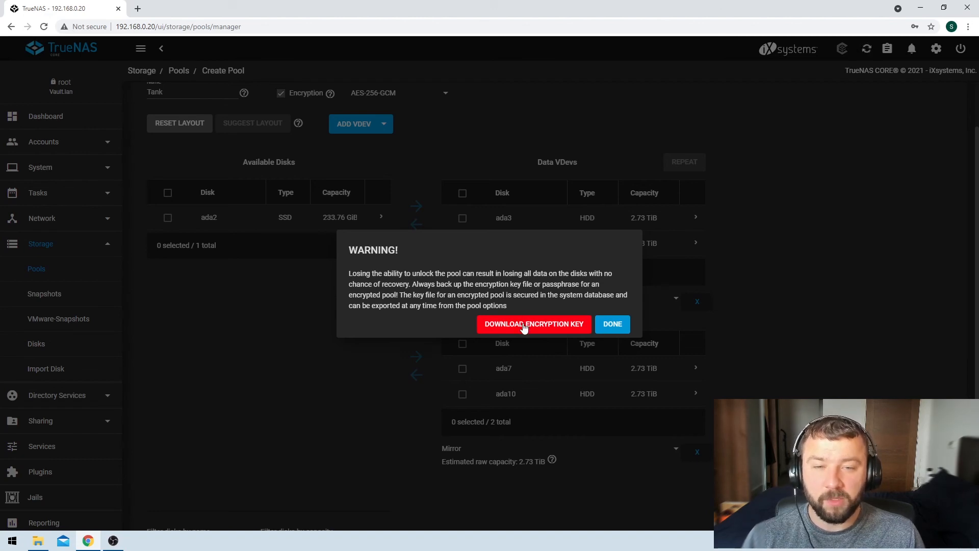
Download the Tank pool's encryption key file dataset_Tank_keys.json and dismiss the warning
{"action": "left_click", "coordinate": [534, 324]}
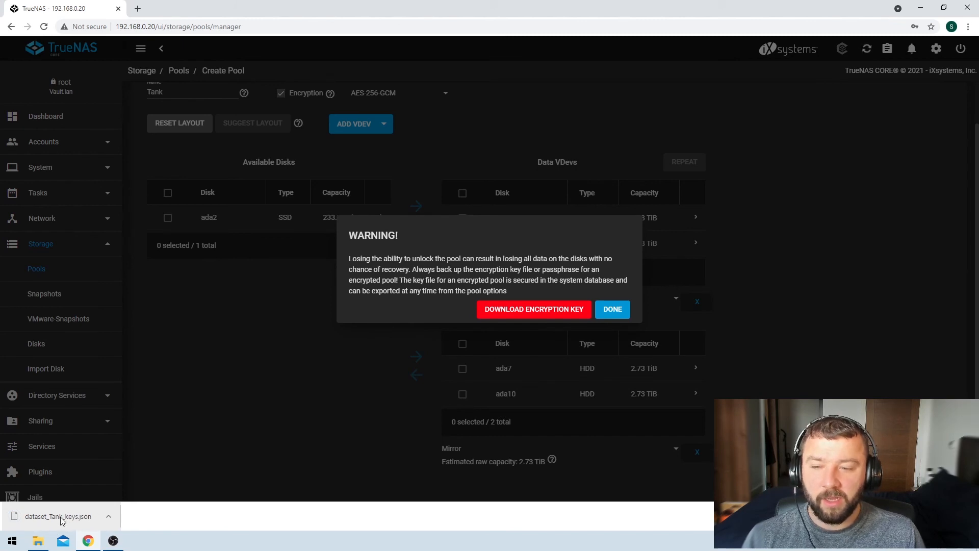
{"action": "mouse_move", "coordinate": [426, 375]}
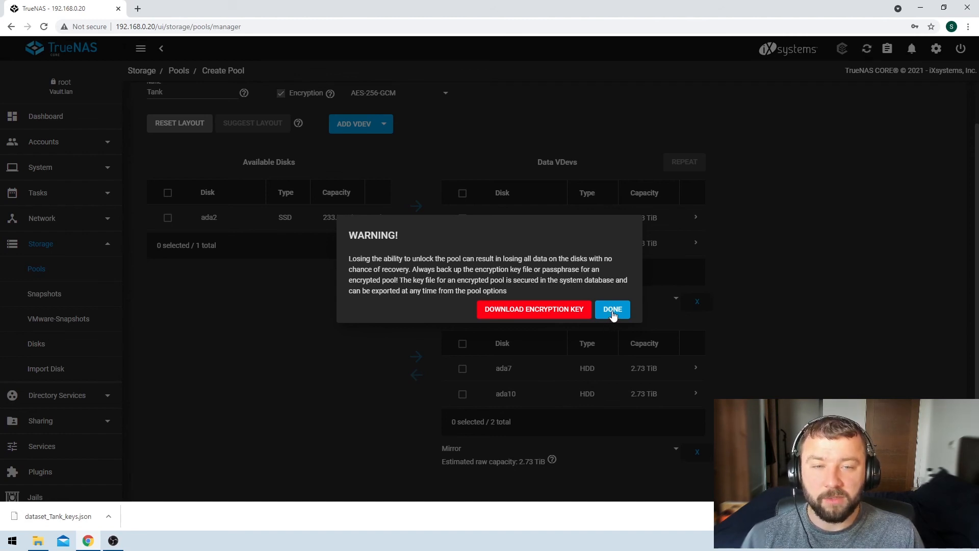
{"action": "left_click", "coordinate": [612, 309]}
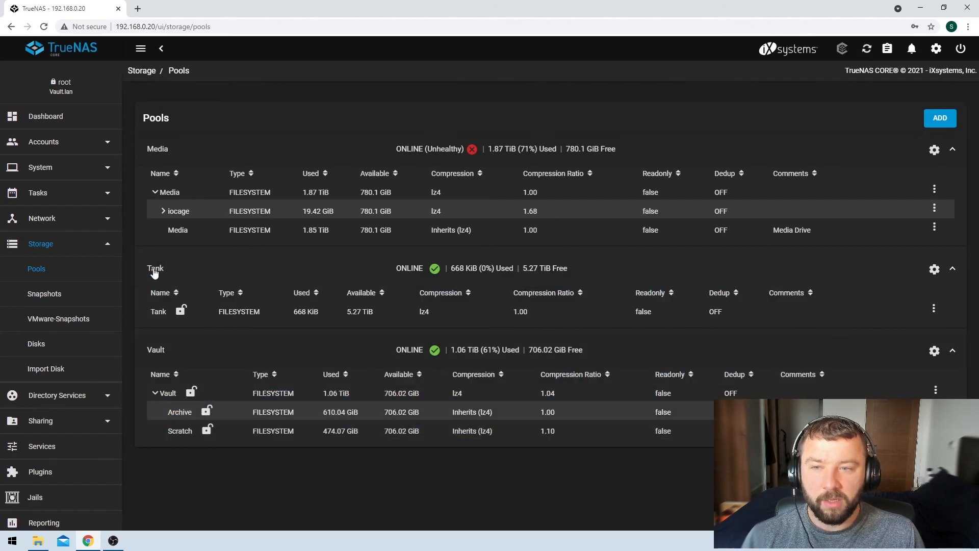
{"action": "left_click", "coordinate": [952, 268]}
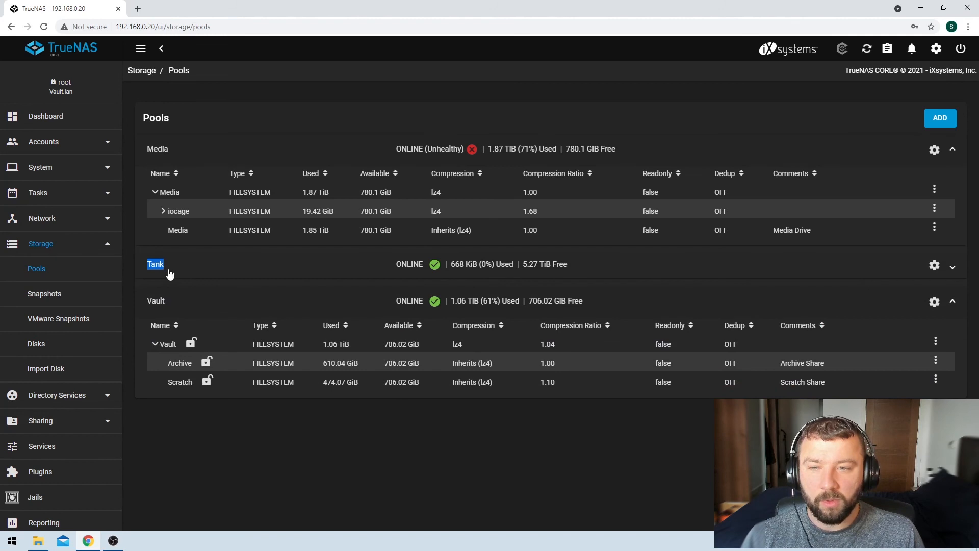
{"action": "left_click", "coordinate": [951, 265]}
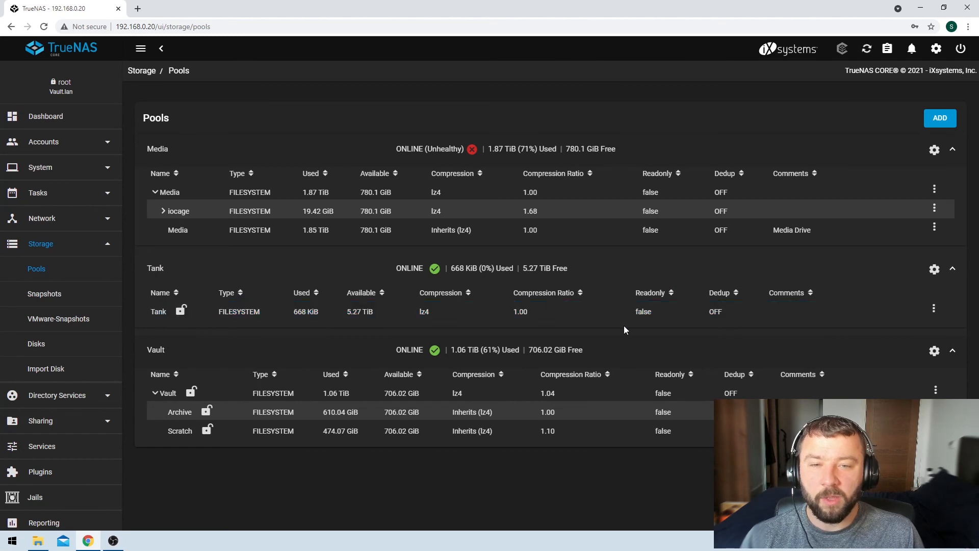
{"action": "mouse_move", "coordinate": [401, 284]}
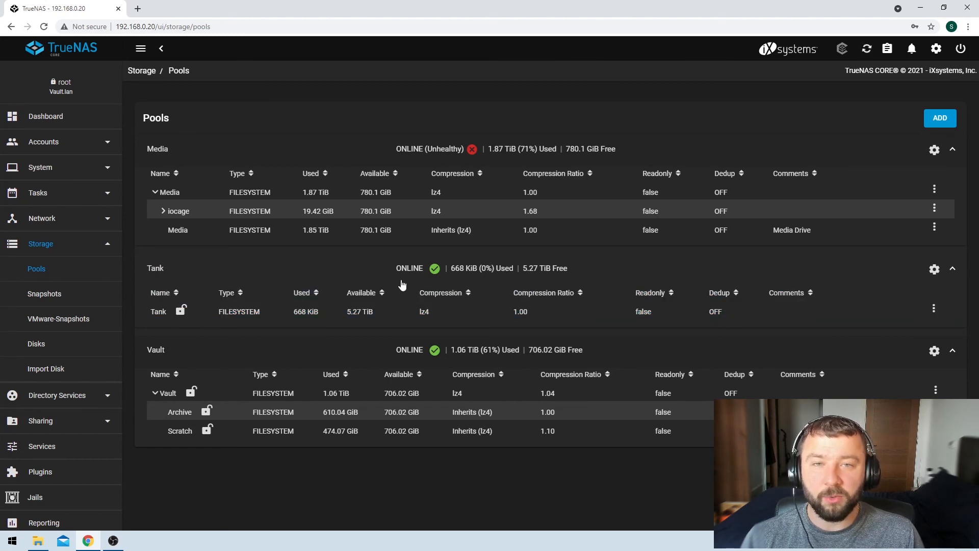